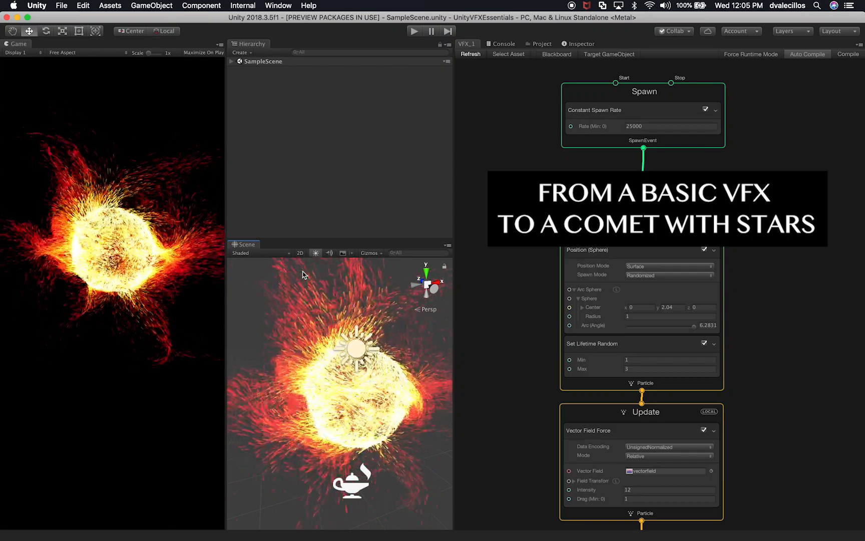
mouse_move(356, 205)
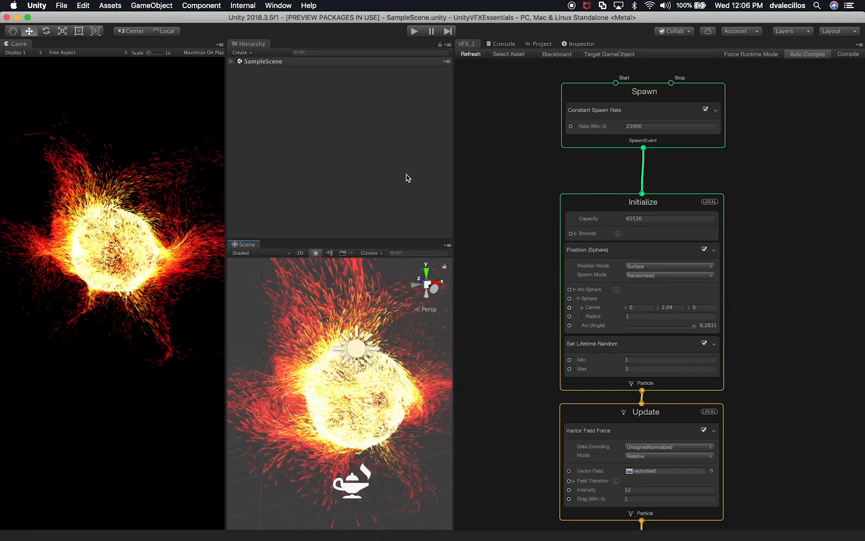
- Save the scene as VFX_1 in Scenes, duplicate it as VFX_2 and open it
left_click(264, 61)
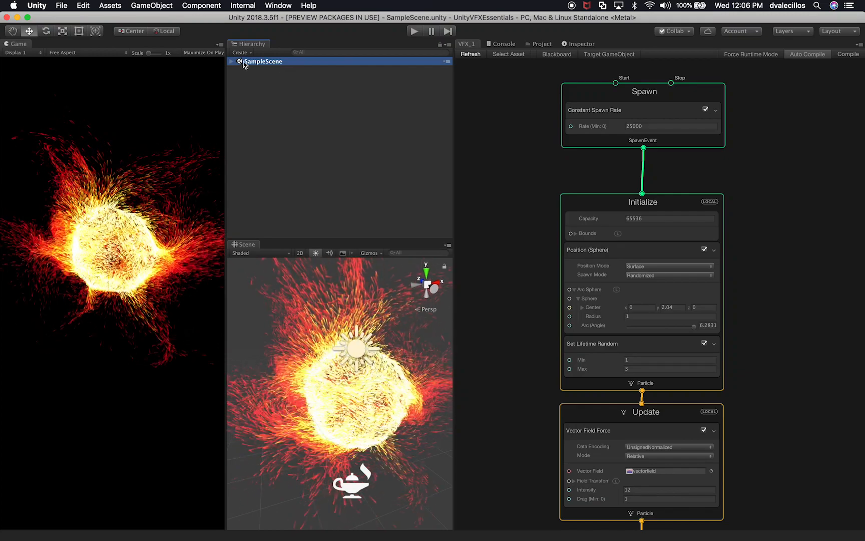
left_click(541, 43)
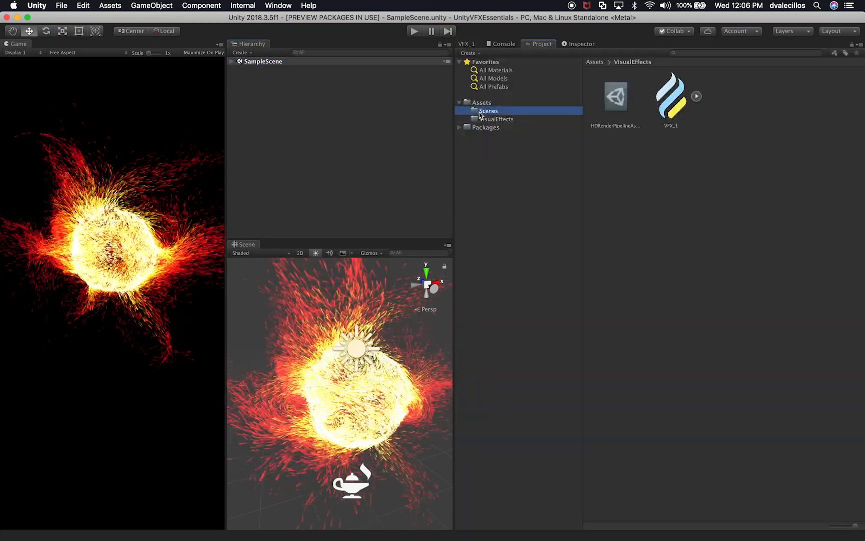
left_click(488, 111)
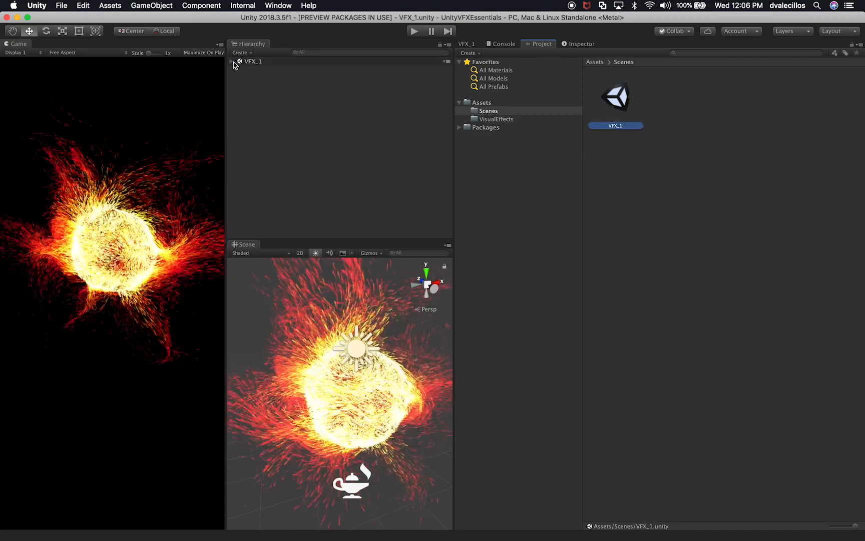
left_click(238, 61)
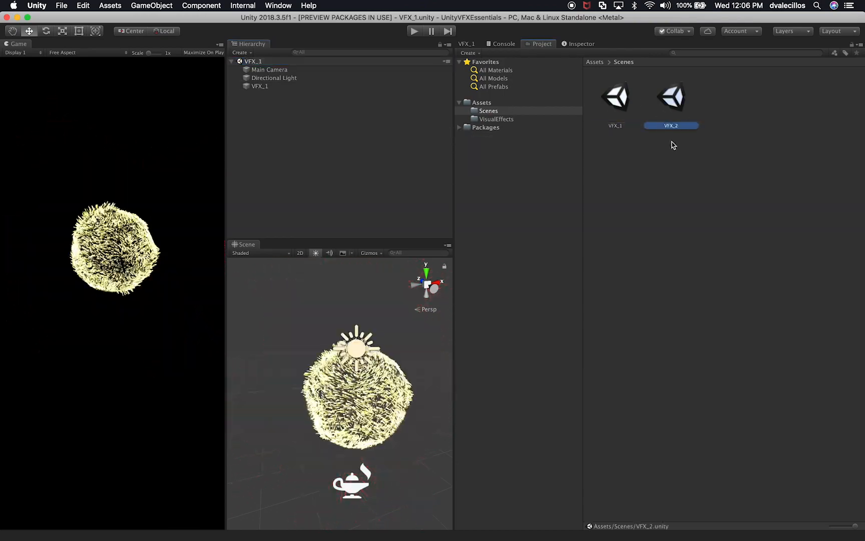
double_click(671, 97)
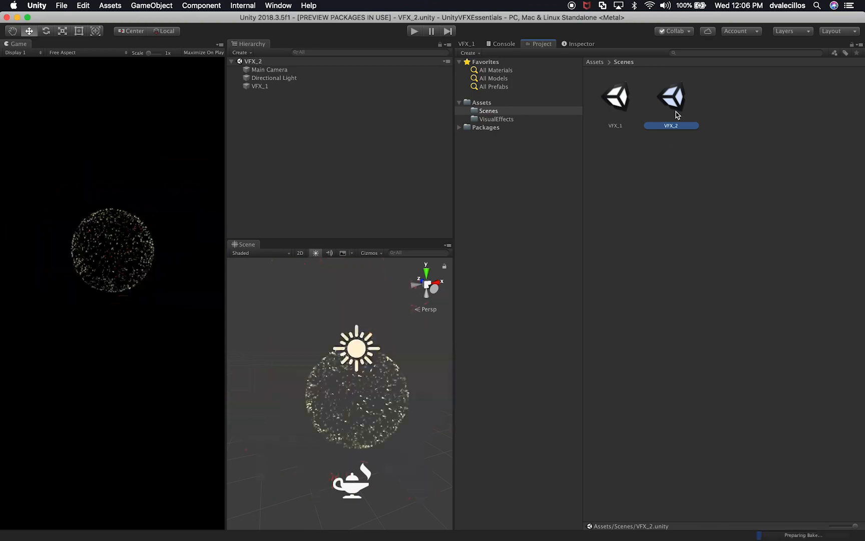
- Rename the effect object to VFX_2 and duplicate the VFX_1 effect asset with Ctrl+D
left_click(260, 87)
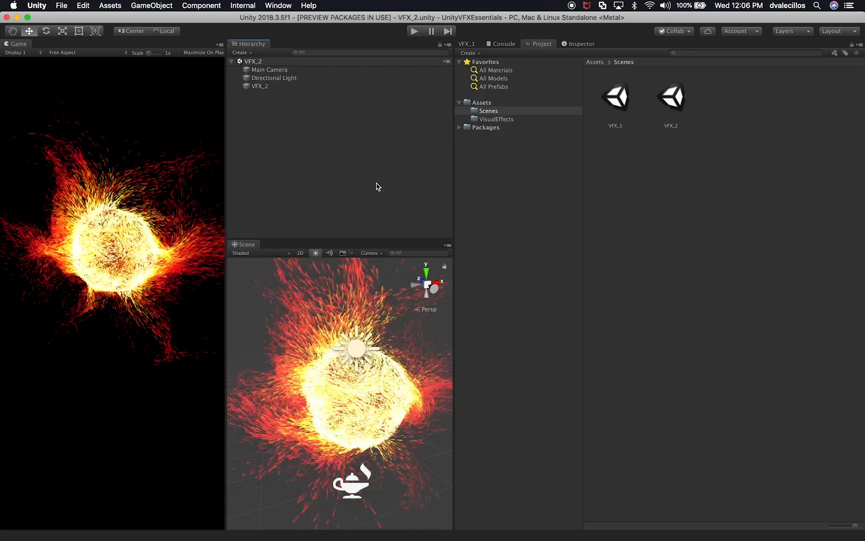
mouse_move(510, 120)
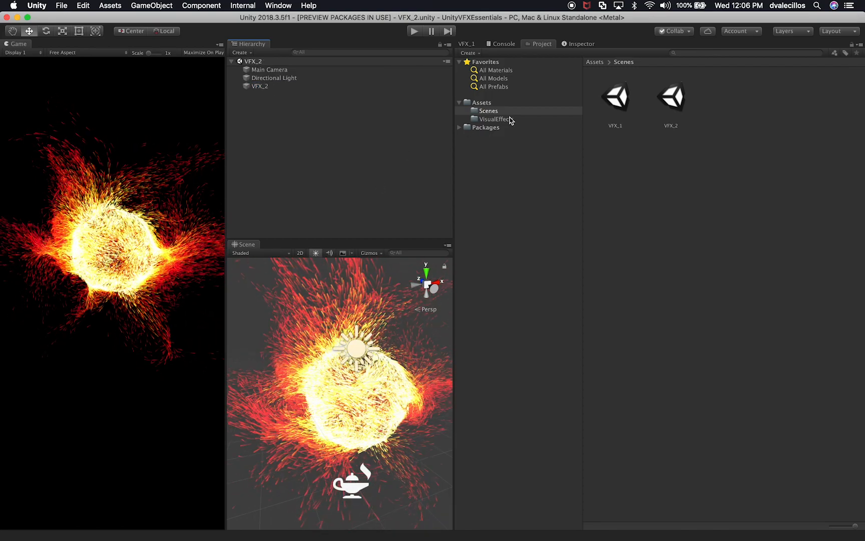
left_click(495, 118)
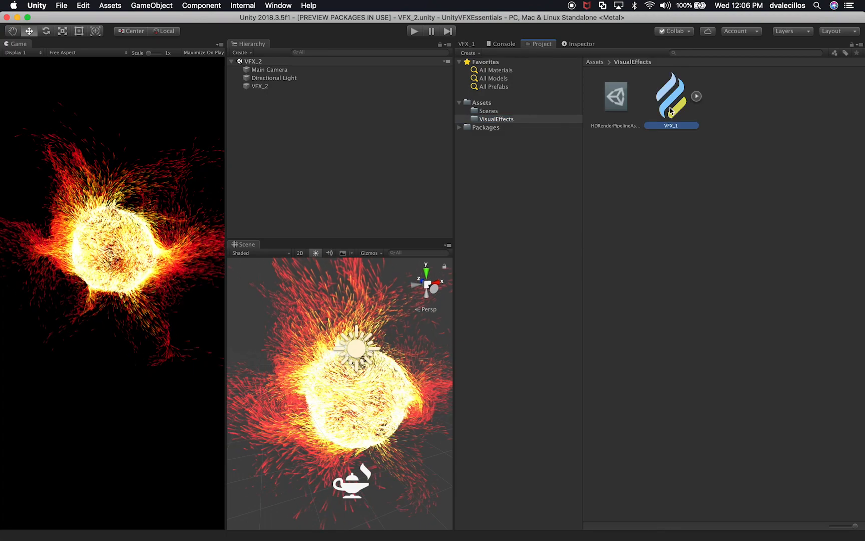
left_click(727, 96)
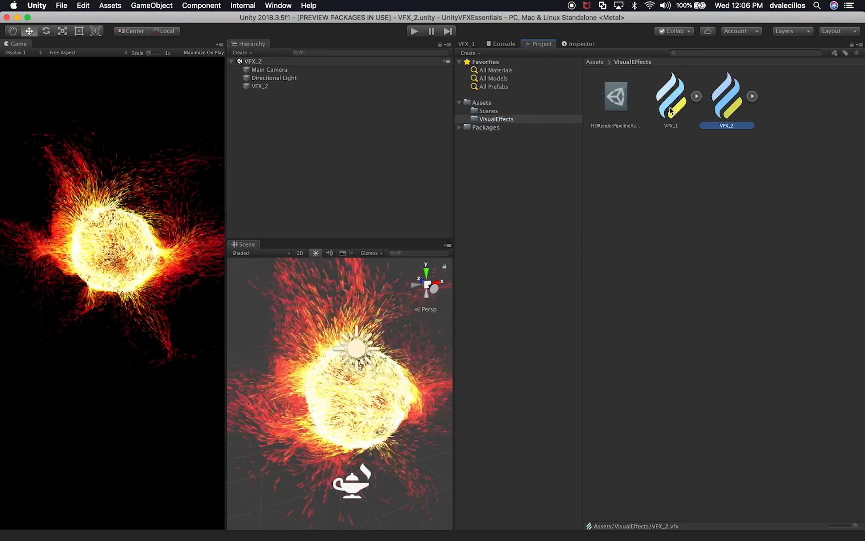
mouse_move(276, 115)
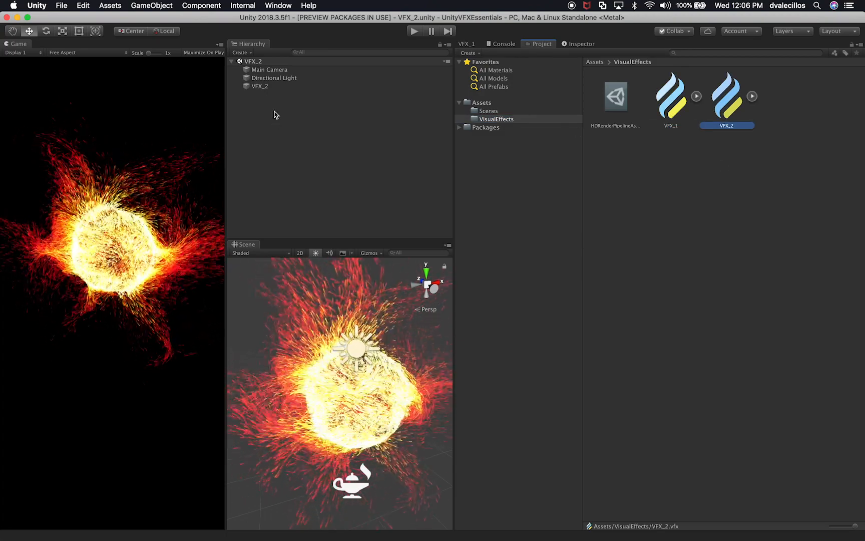
- Set the VFX_2 object's Asset Template to VFX_2 and open its graph in the VFX editor
left_click(260, 86)
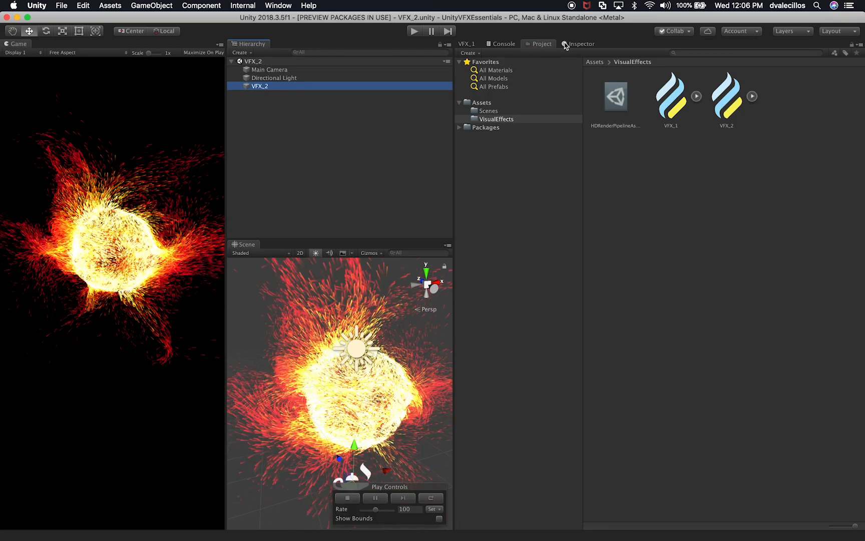
left_click(467, 43)
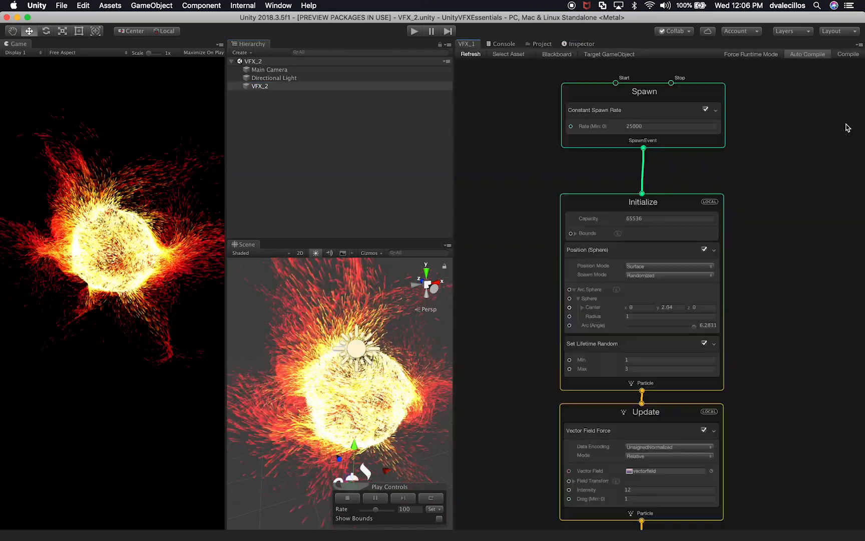
left_click(581, 44)
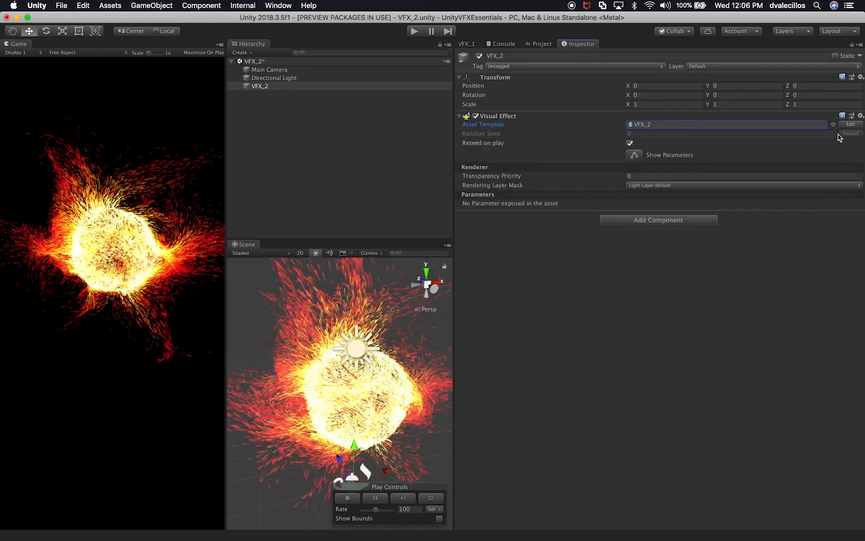
left_click(851, 125)
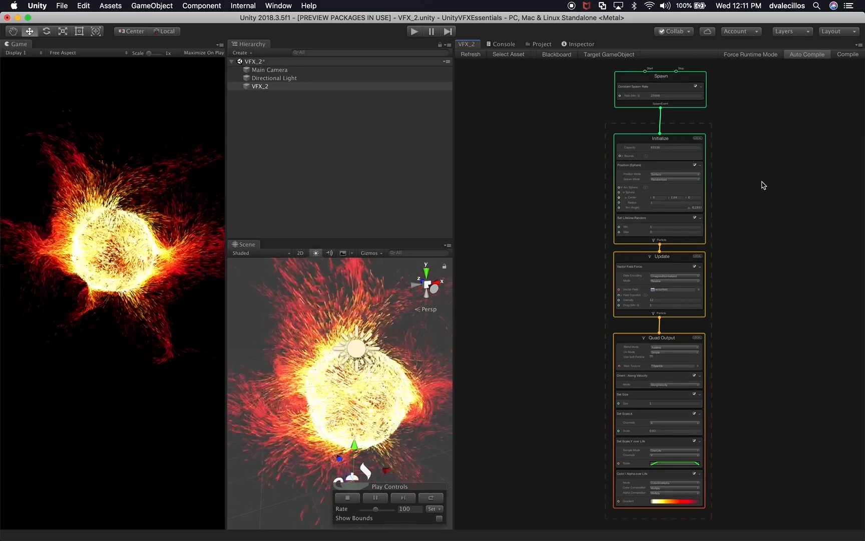
mouse_move(587, 304)
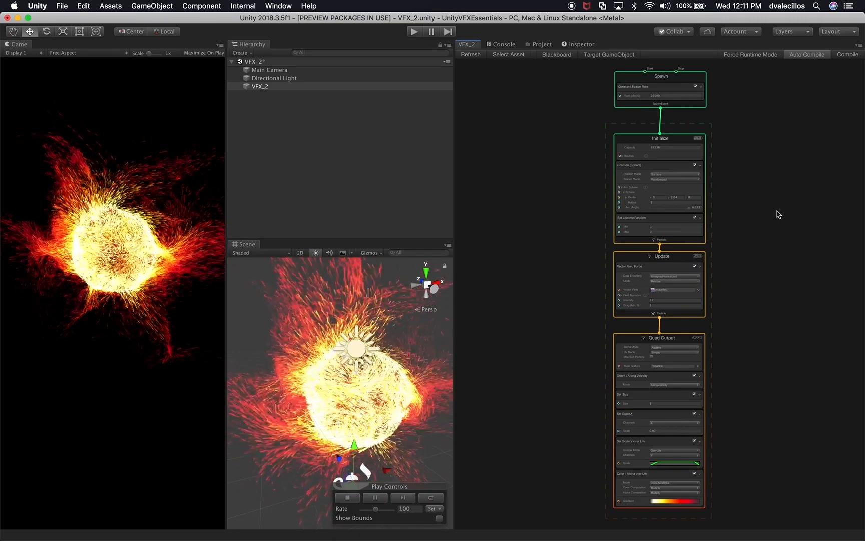
mouse_move(732, 285)
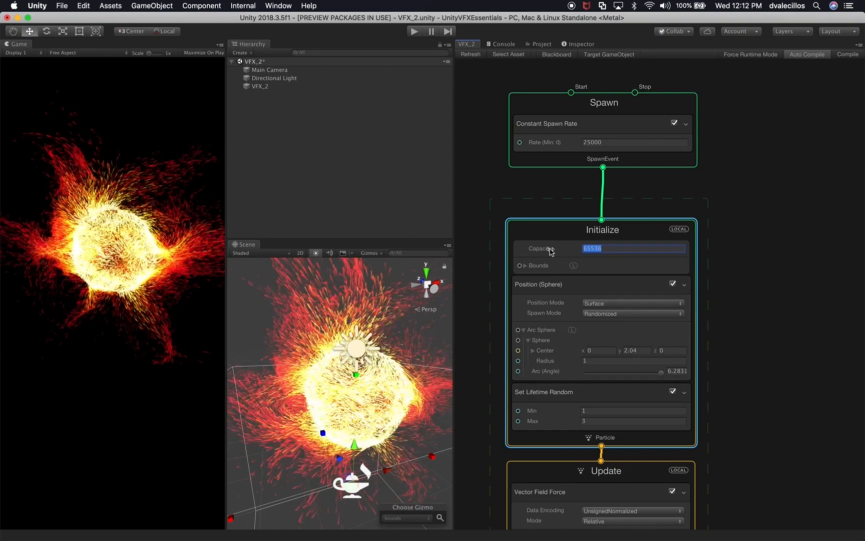
- Set Initialize Capacity to 1500 and the spawn sphere centre height to 2.04
type("1500")
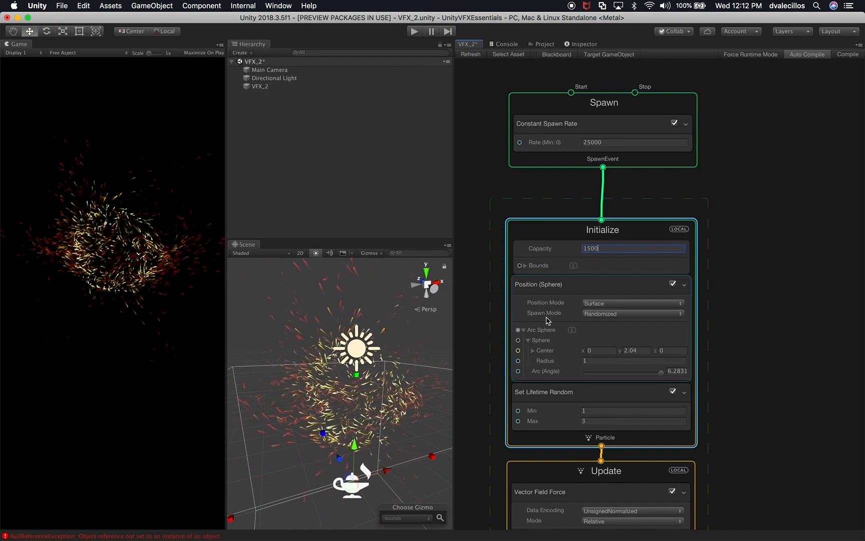
left_click(632, 303)
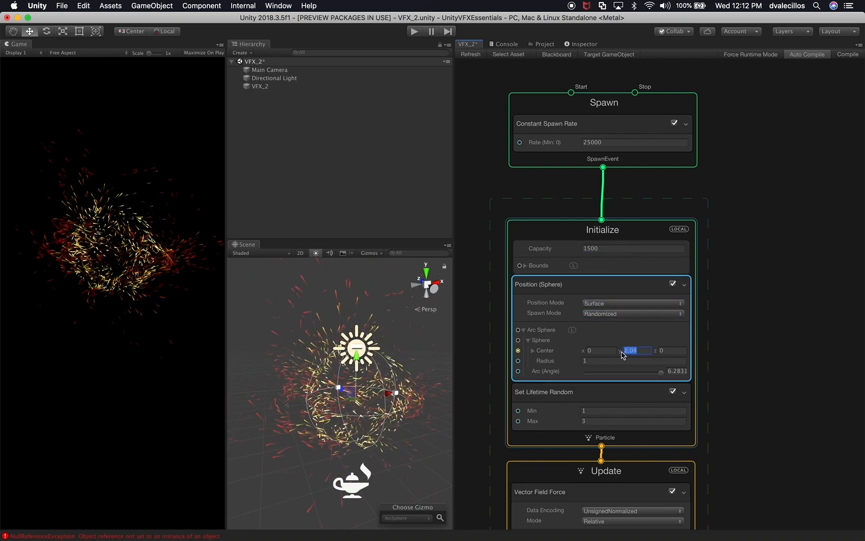
type("2.04")
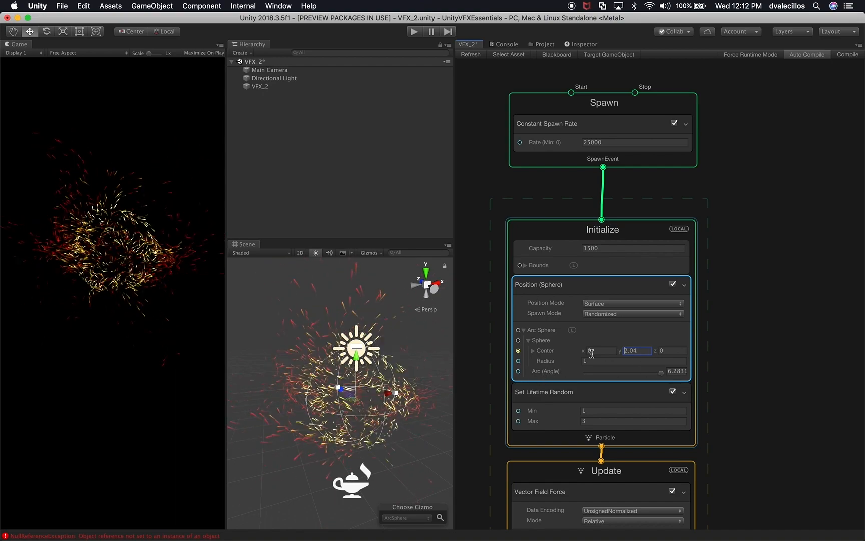
scroll("down", 3)
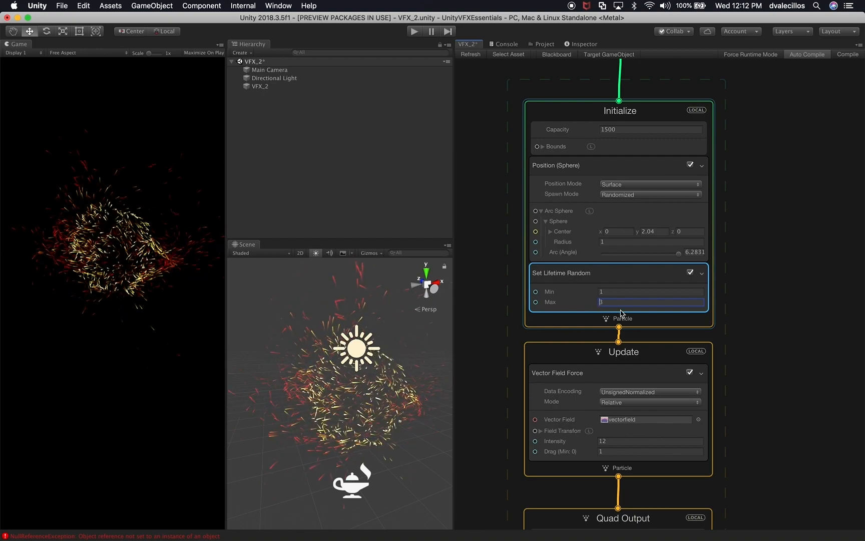
- Switch Vector Field Force Data Encoding to Signed and expand Field Transform
scroll("down", 3)
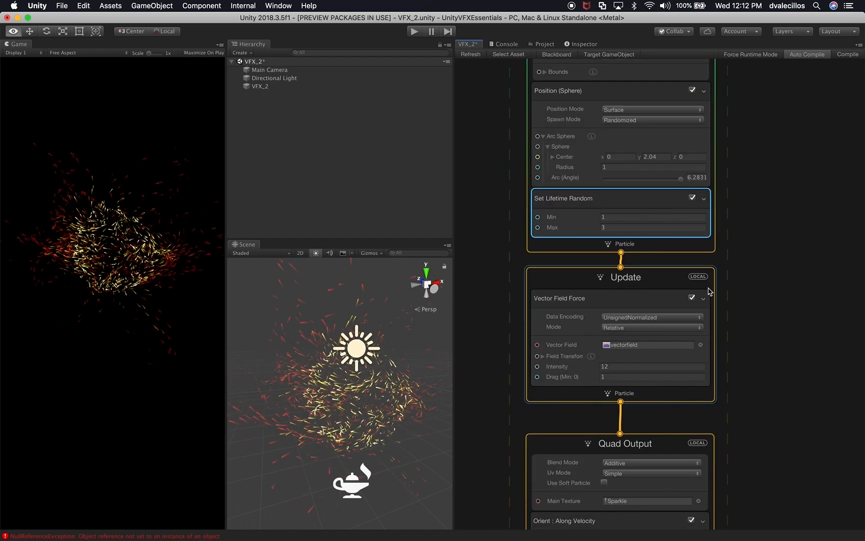
scroll("down", 3)
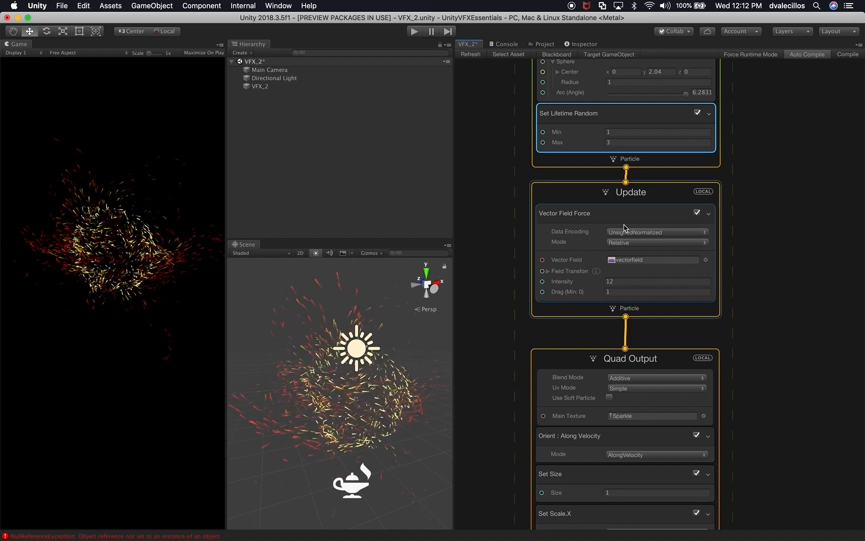
left_click(656, 232)
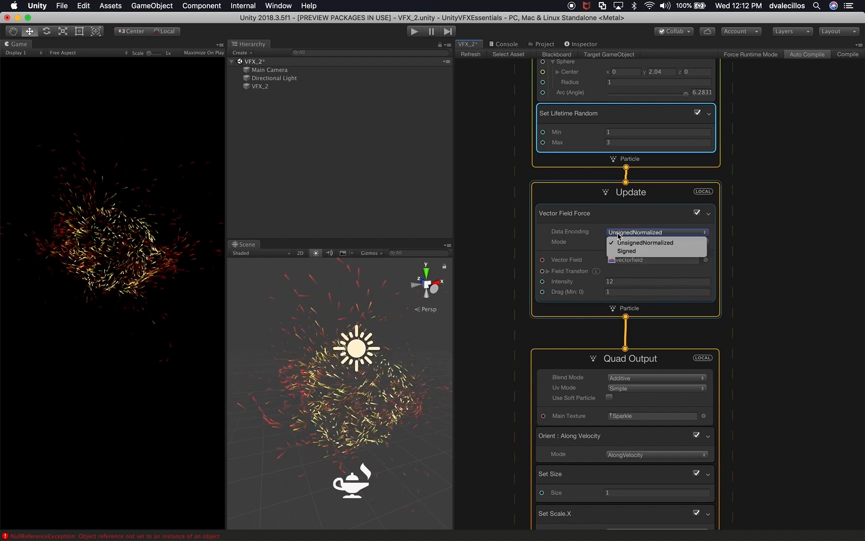
left_click(646, 242)
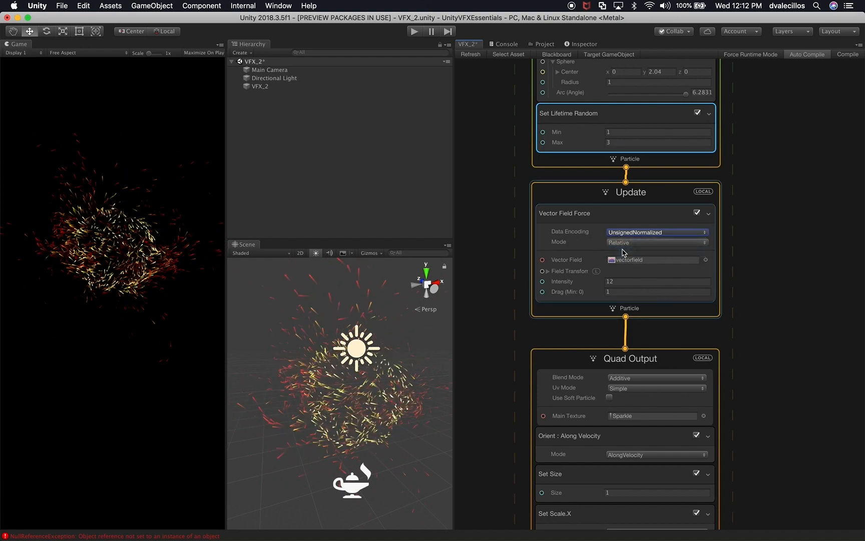
left_click(656, 232)
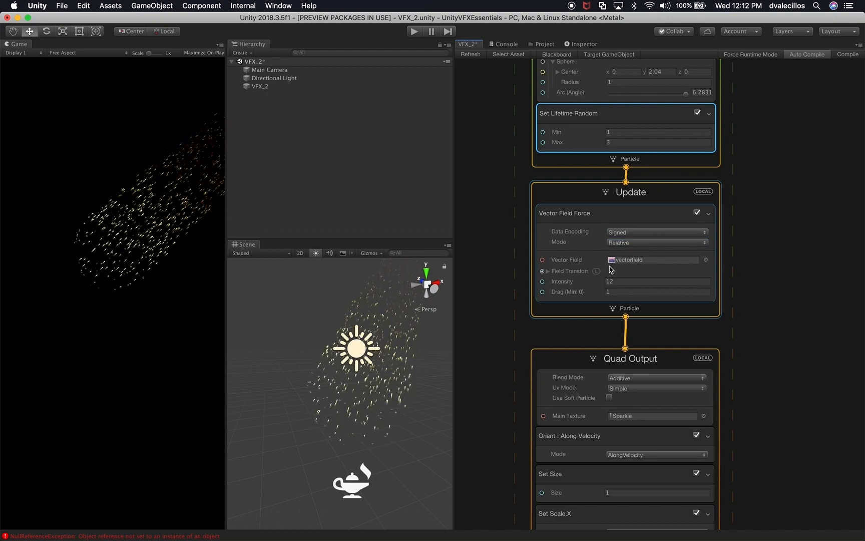
left_click(548, 271)
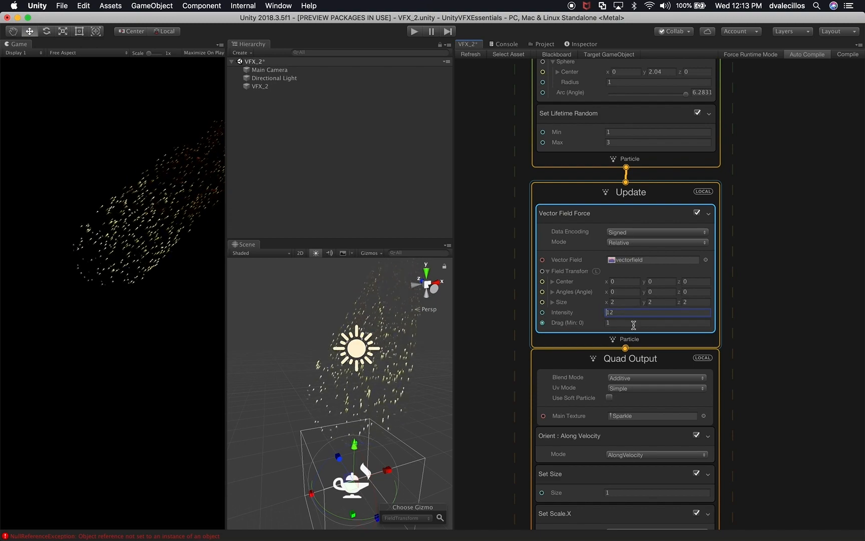
scroll("down", 3)
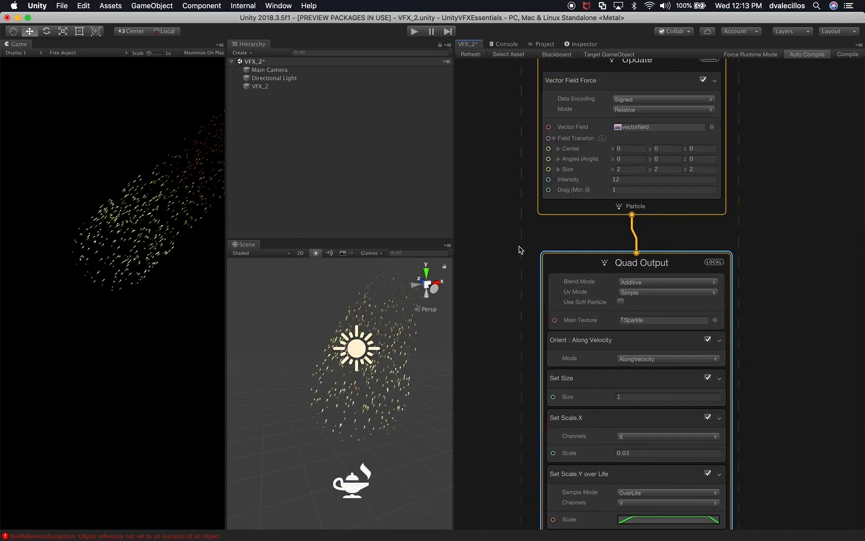
- Clear the Console and add a Lit Mesh Output context to the VFX_2 graph
left_click(506, 43)
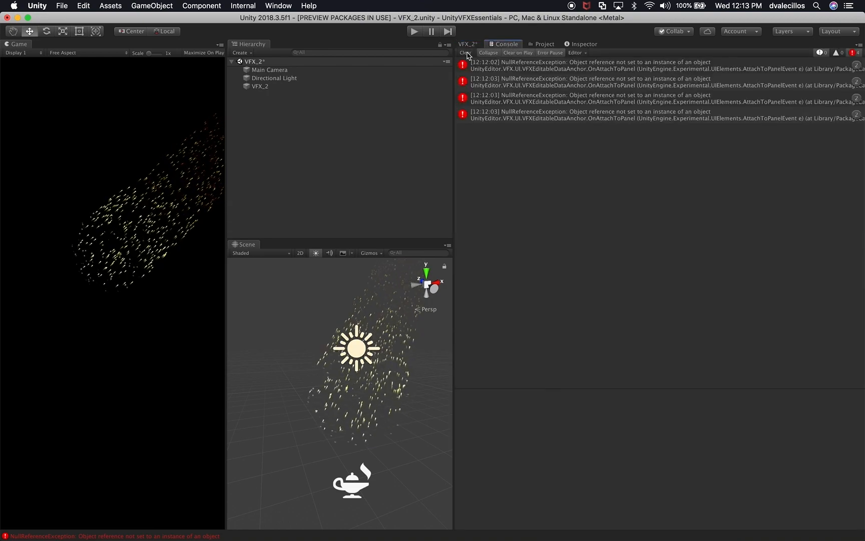
left_click(466, 44)
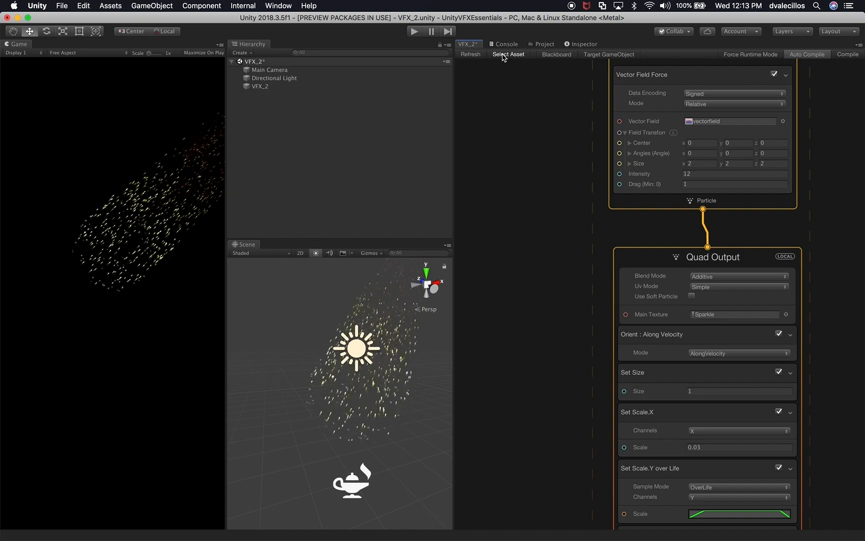
scroll("down", 3)
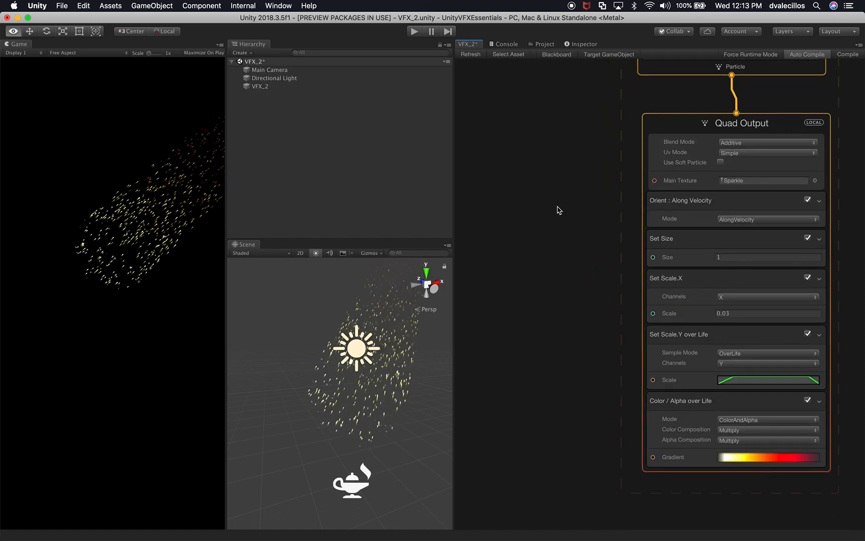
right_click(558, 210)
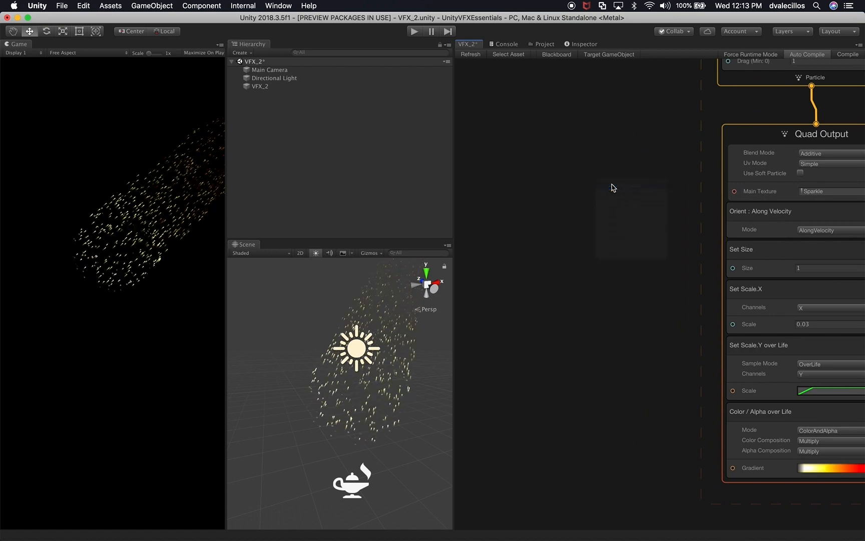
right_click(611, 186)
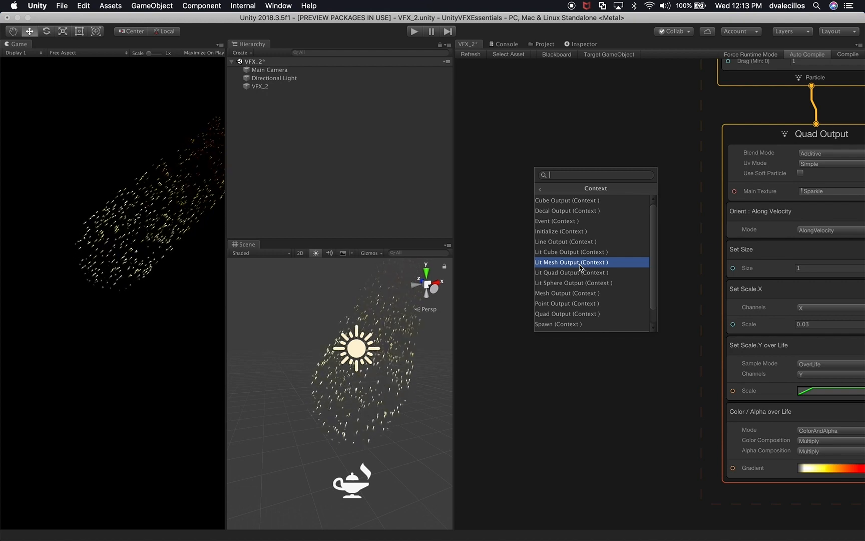
left_click(572, 261)
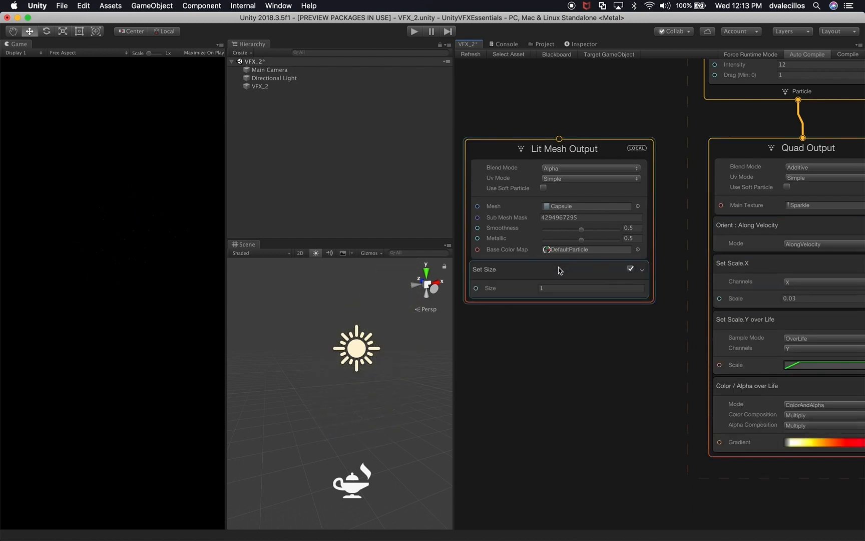
mouse_move(635, 287)
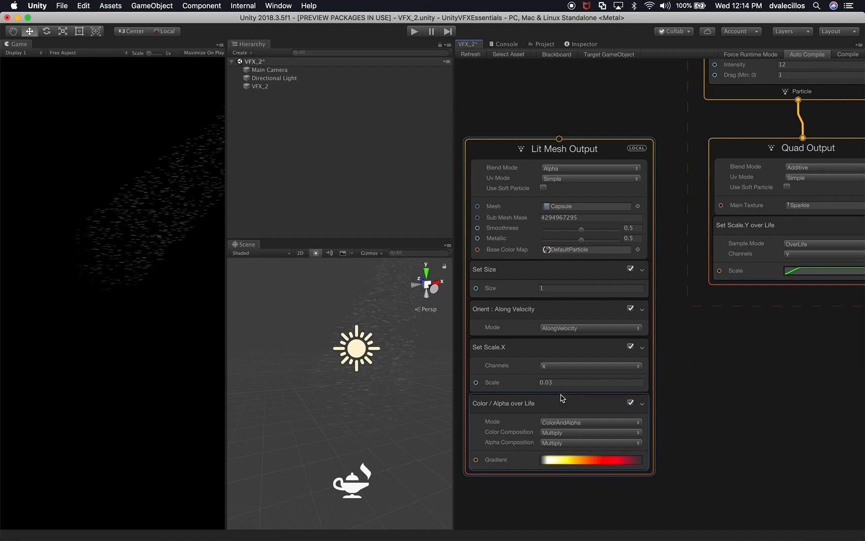
mouse_move(758, 153)
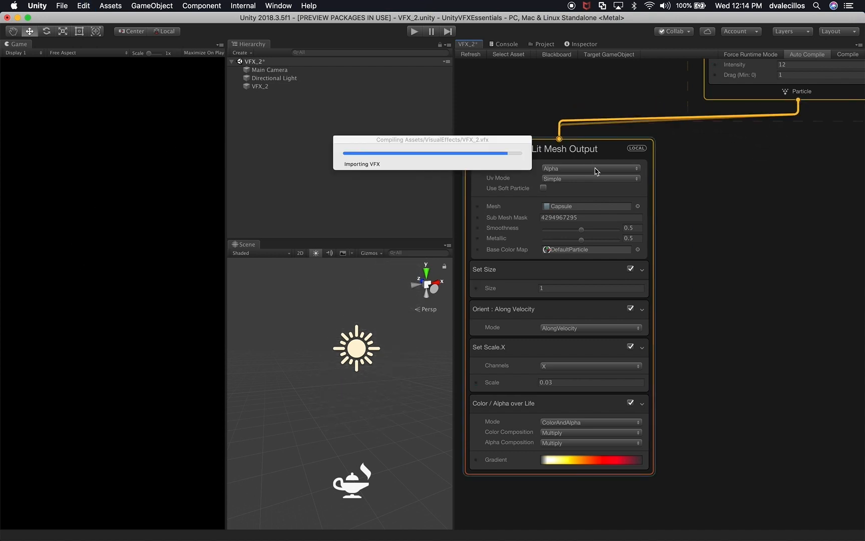
mouse_move(615, 183)
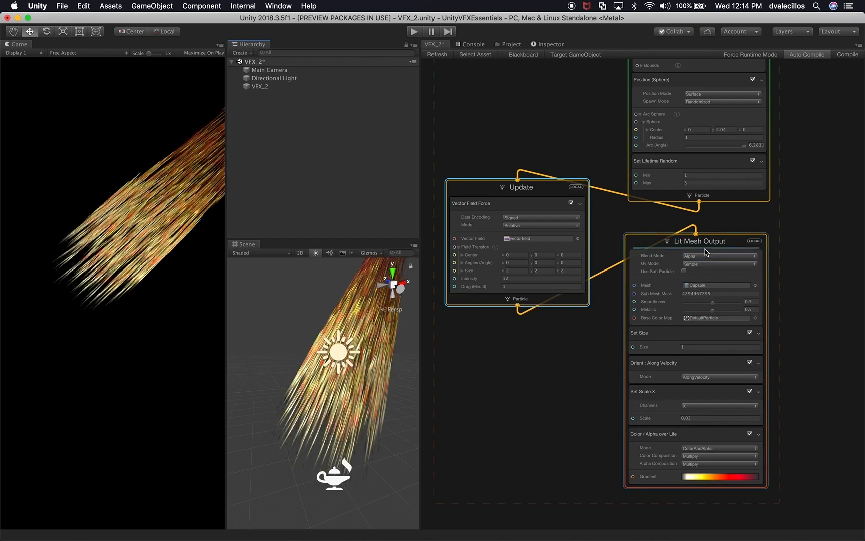
- Set the output's blend mode, switch its mesh to Cube, and enable soft particles
left_click(718, 255)
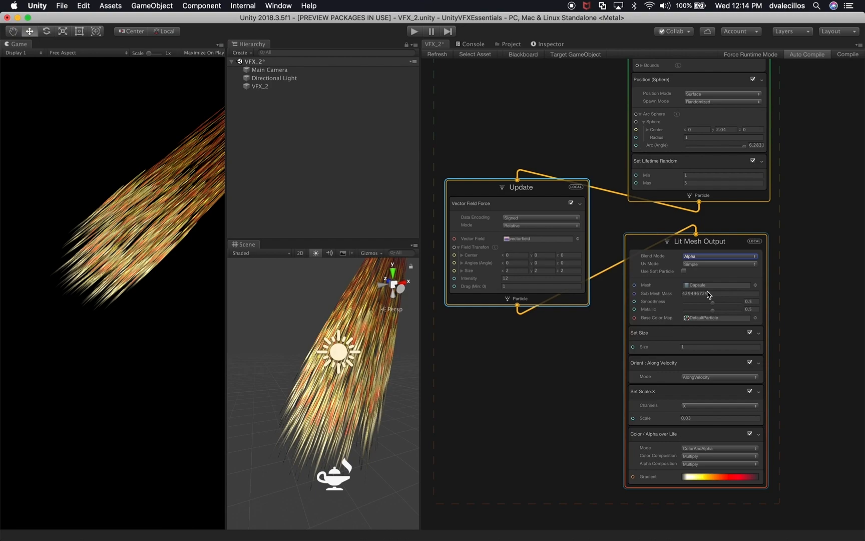
left_click(719, 255)
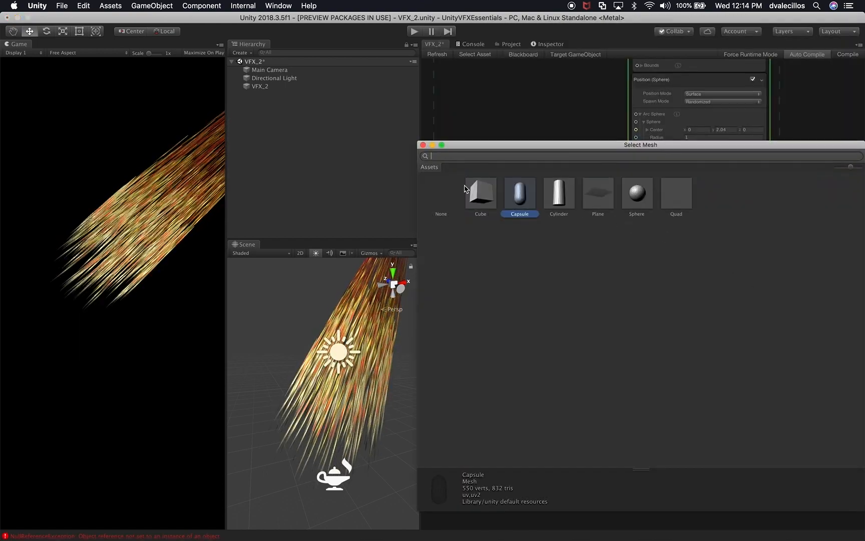
left_click(480, 193)
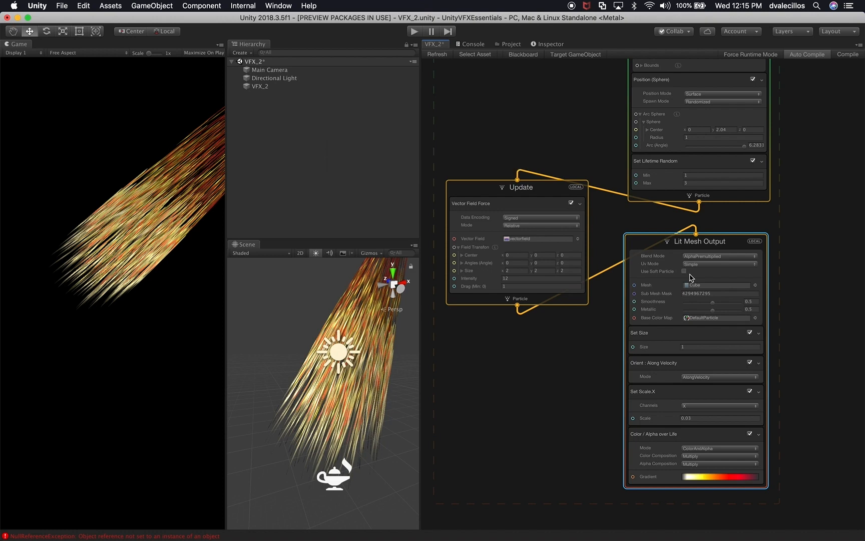
left_click(685, 271)
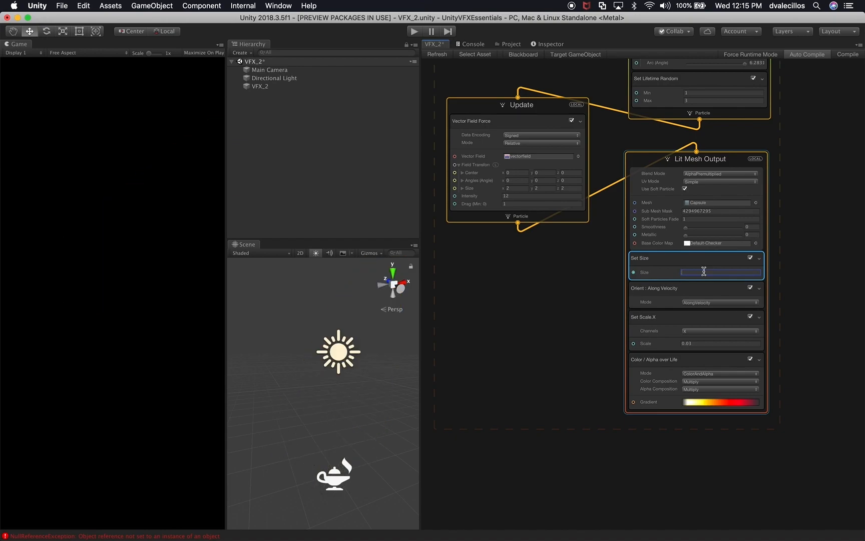
- Set particle size to 0.15, delete the Set Scale.X block, and use the Cube mesh
type("0.15")
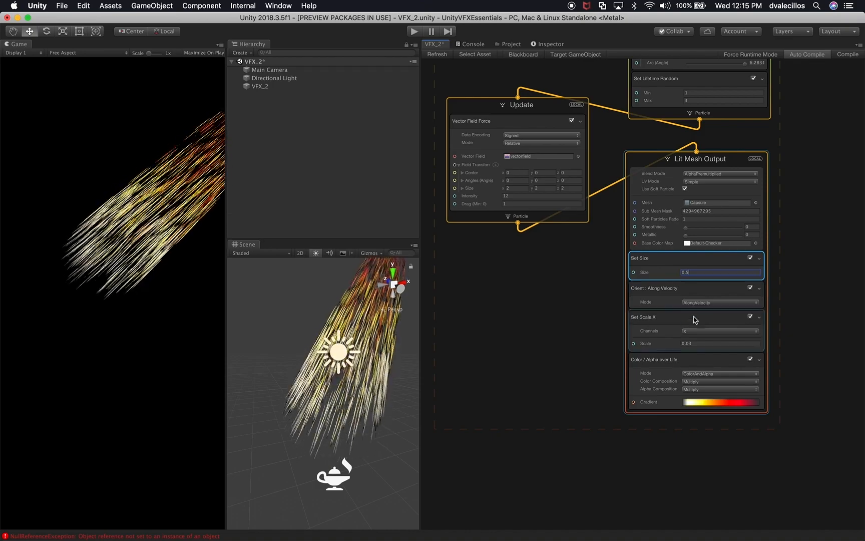
left_click(661, 325)
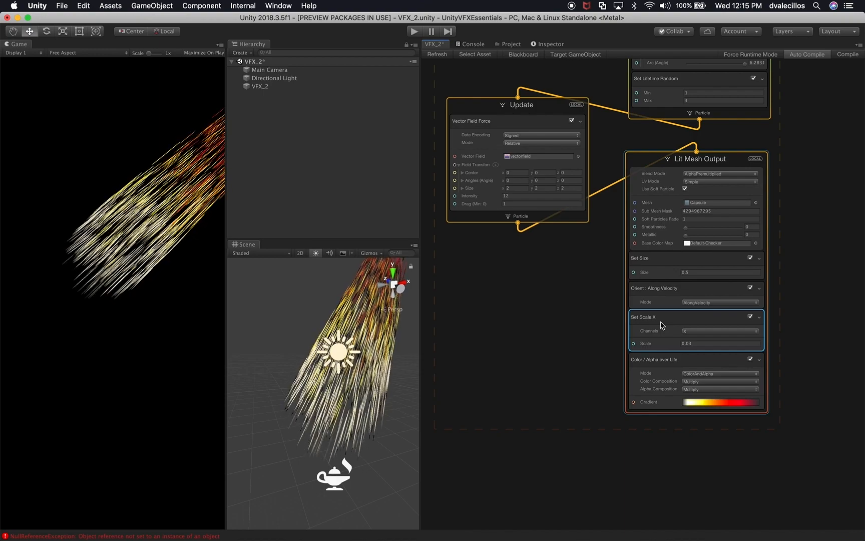
mouse_move(723, 319)
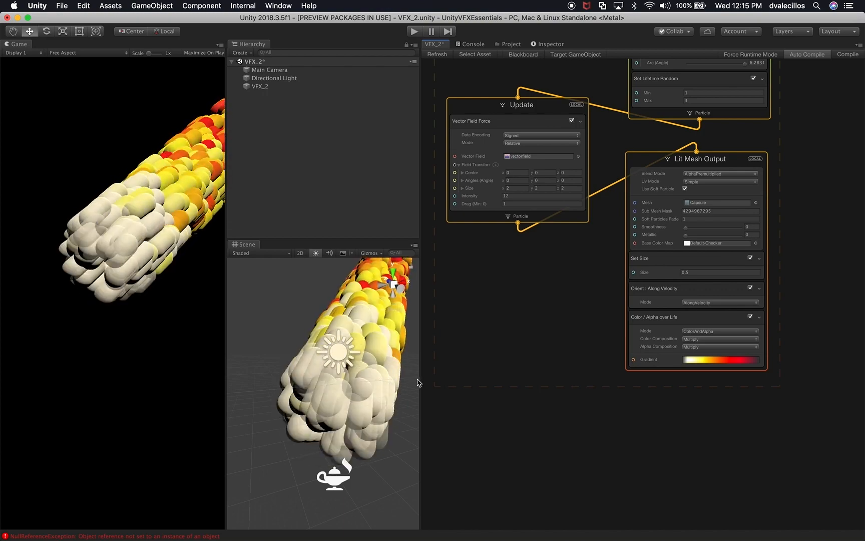
left_click(718, 202)
type("0.15")
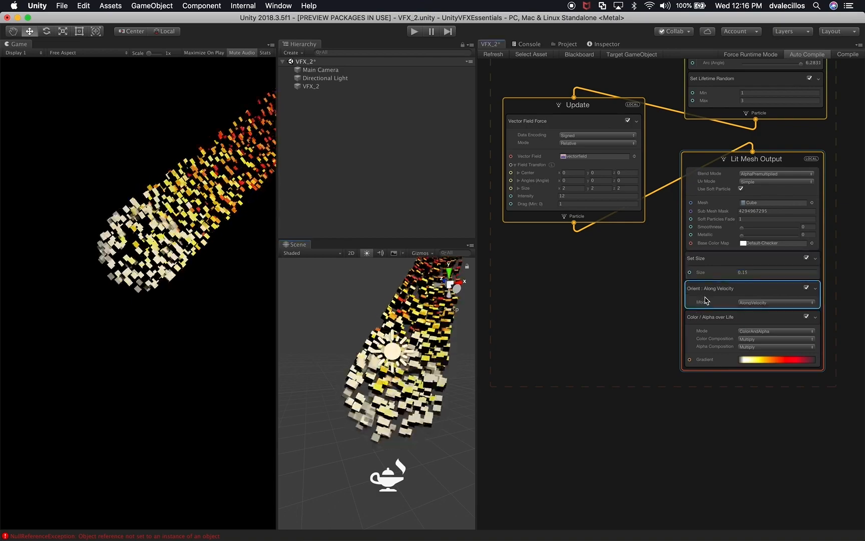
mouse_move(667, 385)
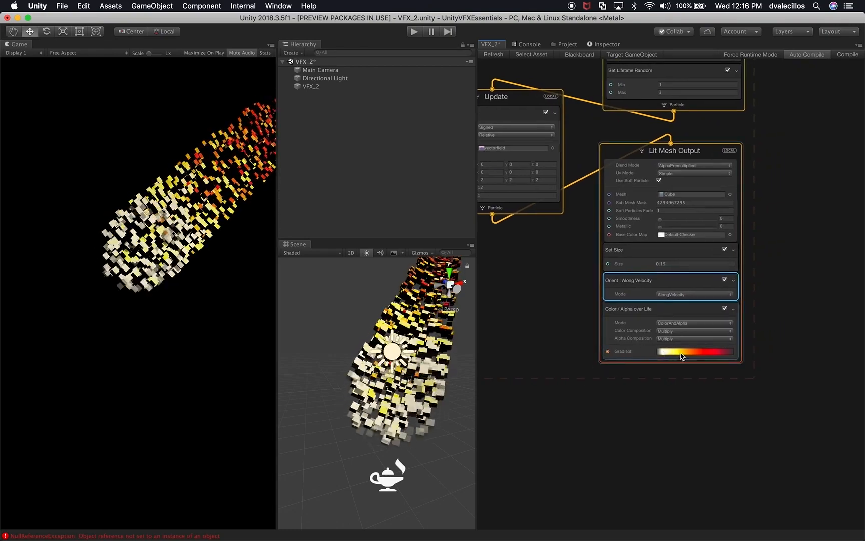
- Edit the colour-over-life gradient so it starts at white FFFFFF and fades to red
left_click(694, 351)
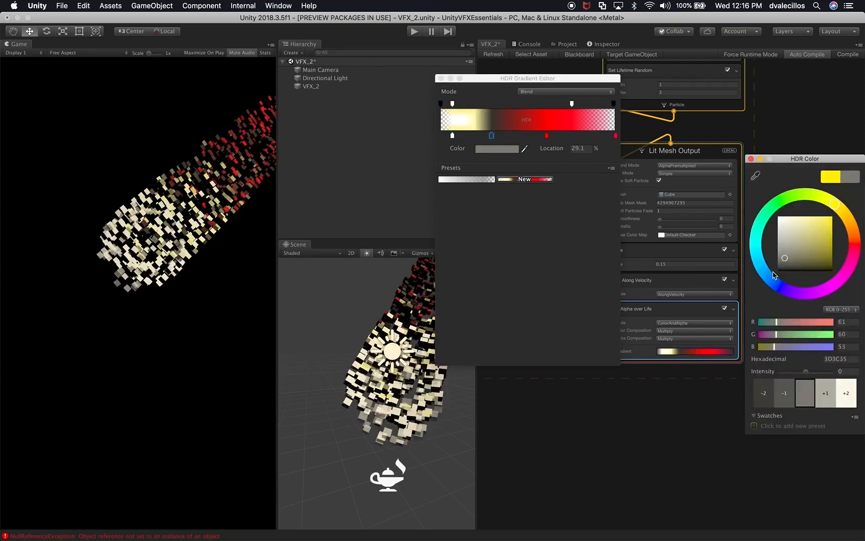
left_click(457, 147)
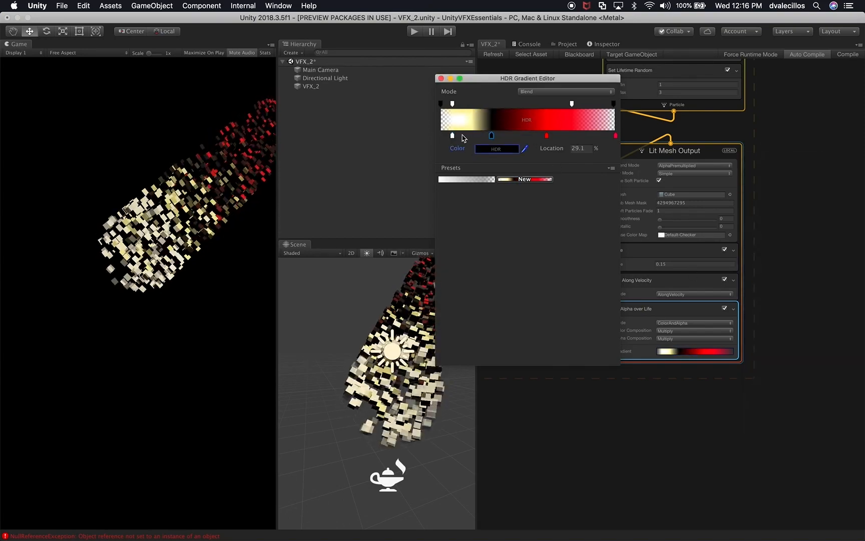
left_click(496, 149)
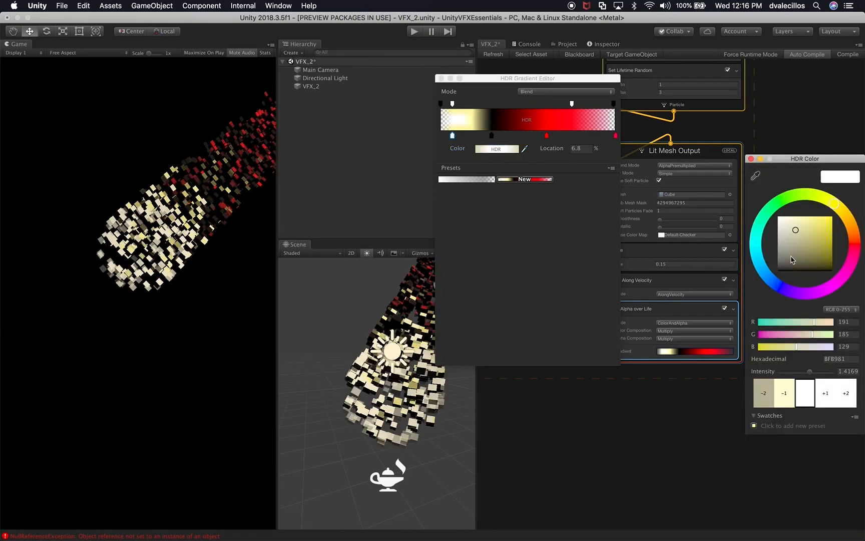
left_click(778, 270)
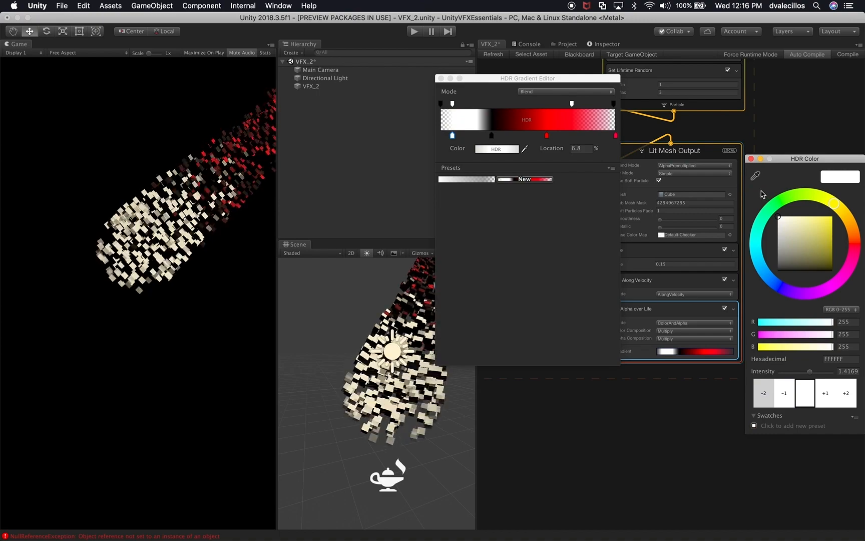
left_click(481, 135)
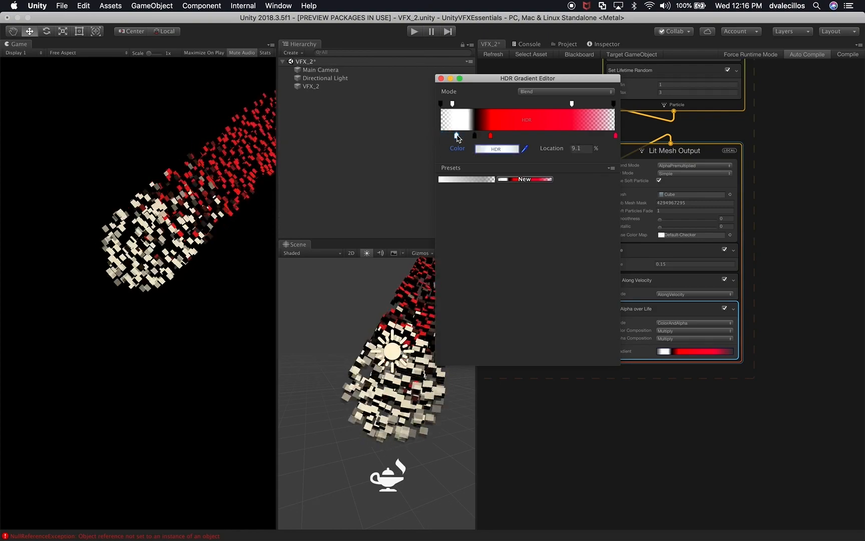
left_click(441, 104)
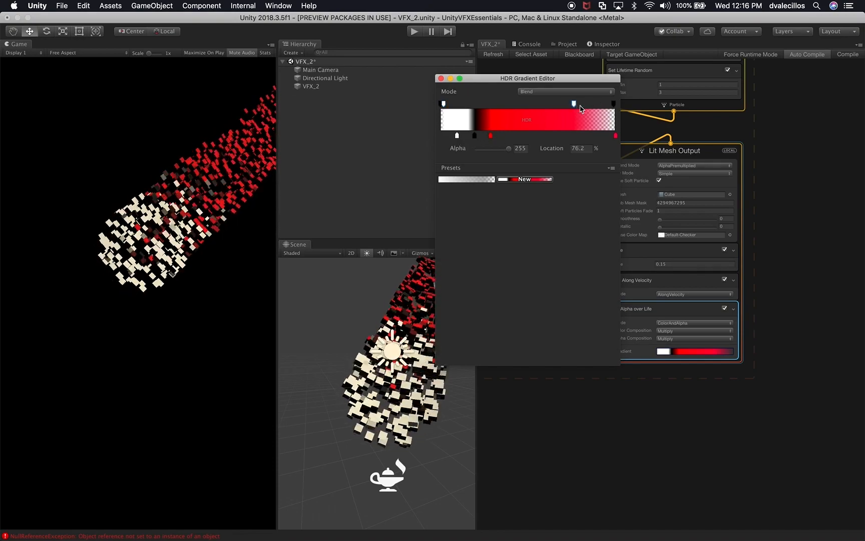
left_click(546, 135)
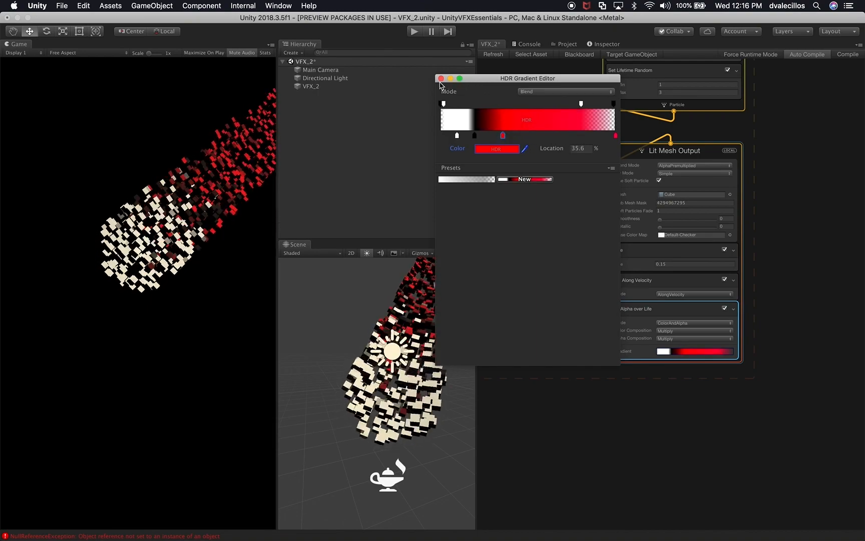
left_click(440, 77)
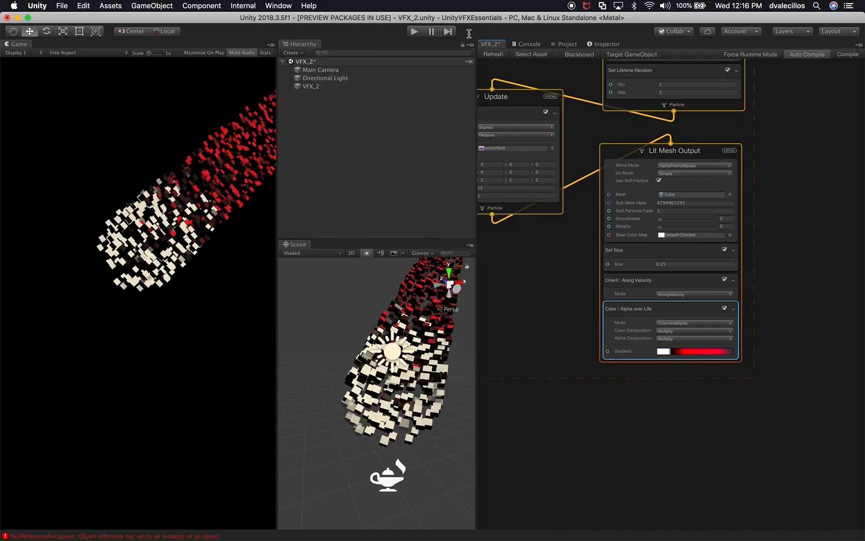
- Select VFX_2, check the Console, then save and refresh the VFX_2 graph
left_click(311, 86)
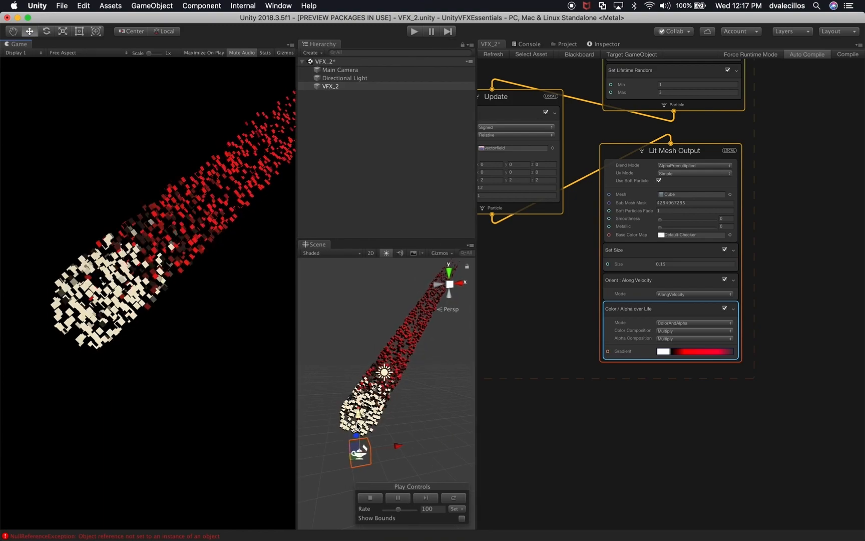
left_click(528, 44)
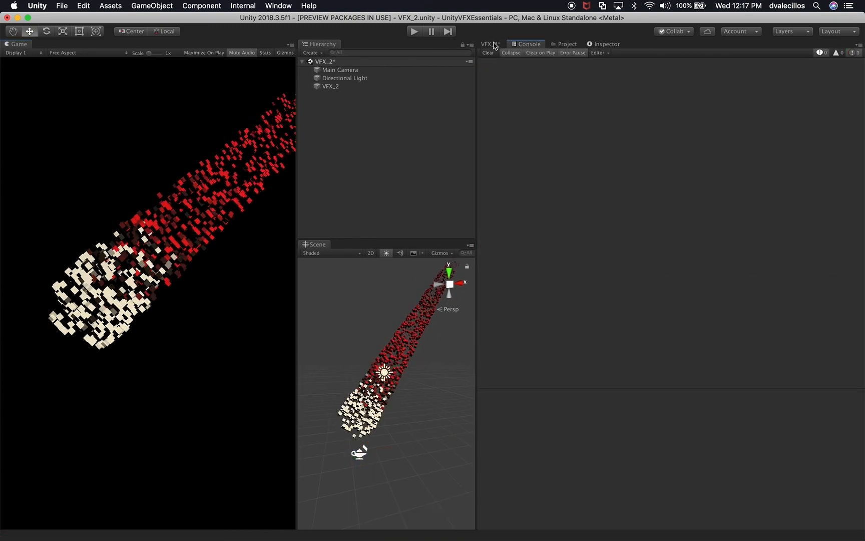
left_click(487, 44)
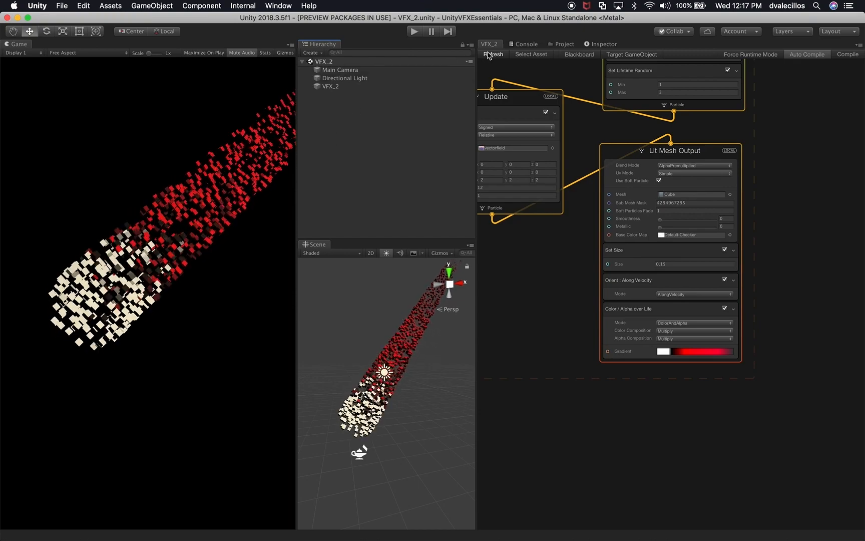
left_click(330, 86)
type("Comet")
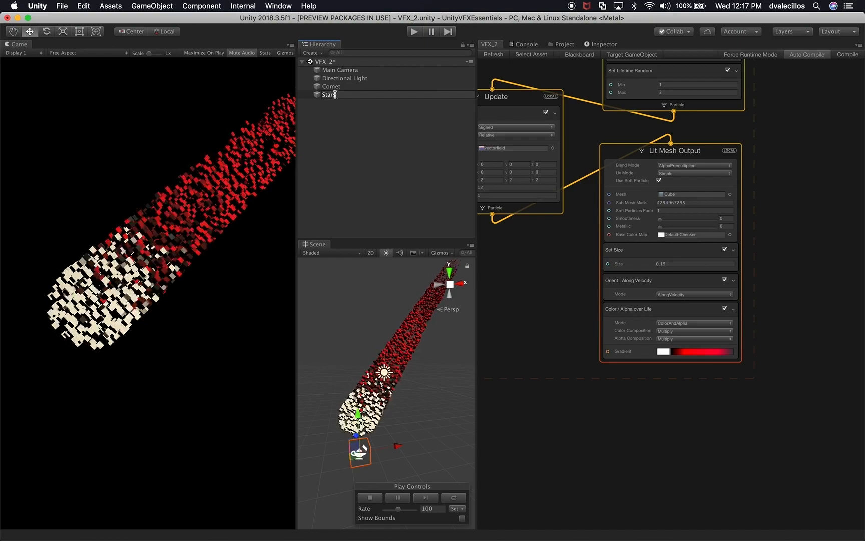
- Import the Stars effect from the desktop VFX folder into Assets > VisualEffects
left_click(328, 95)
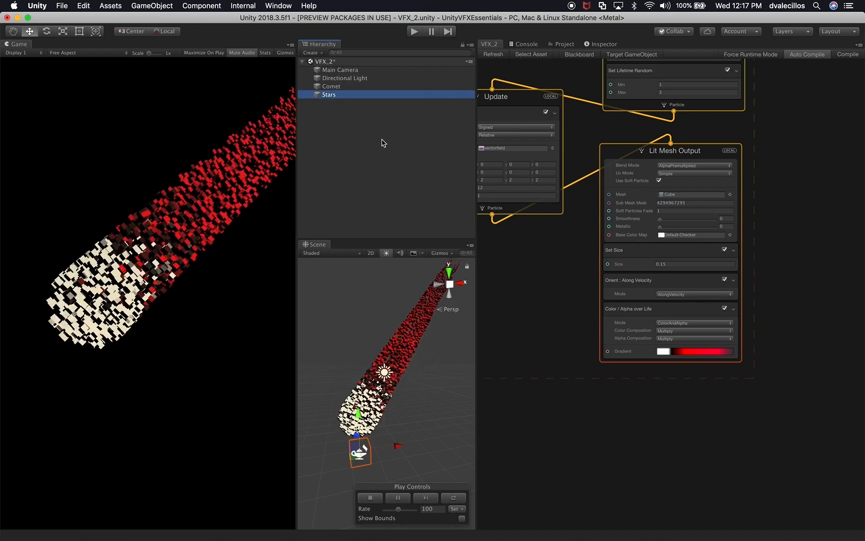
left_click(562, 44)
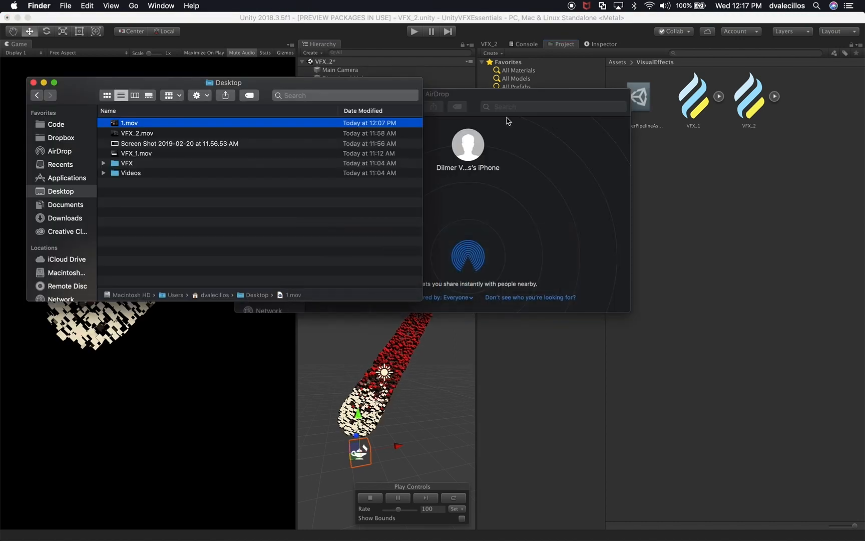
left_click(126, 163)
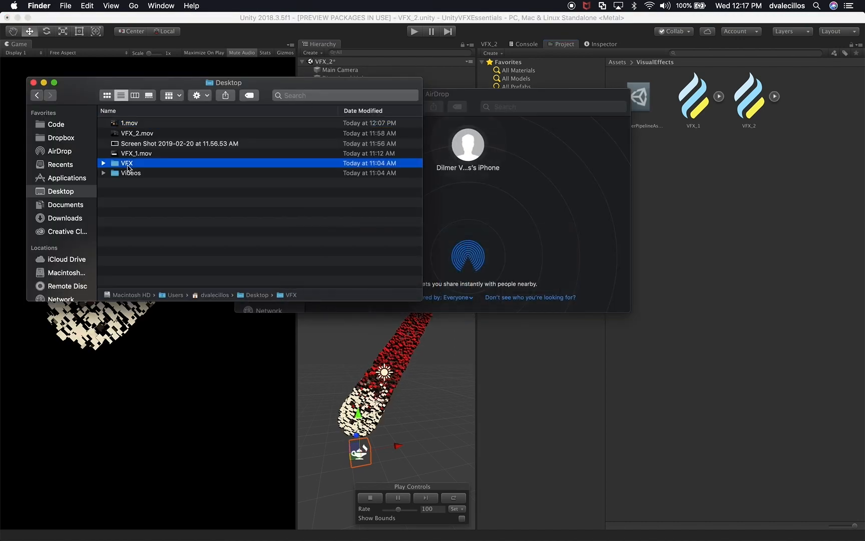
double_click(127, 163)
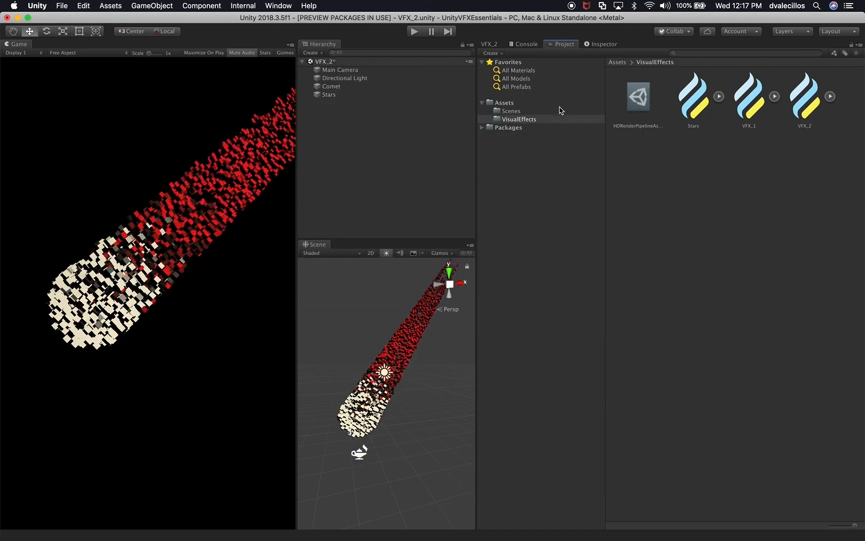
left_click(329, 94)
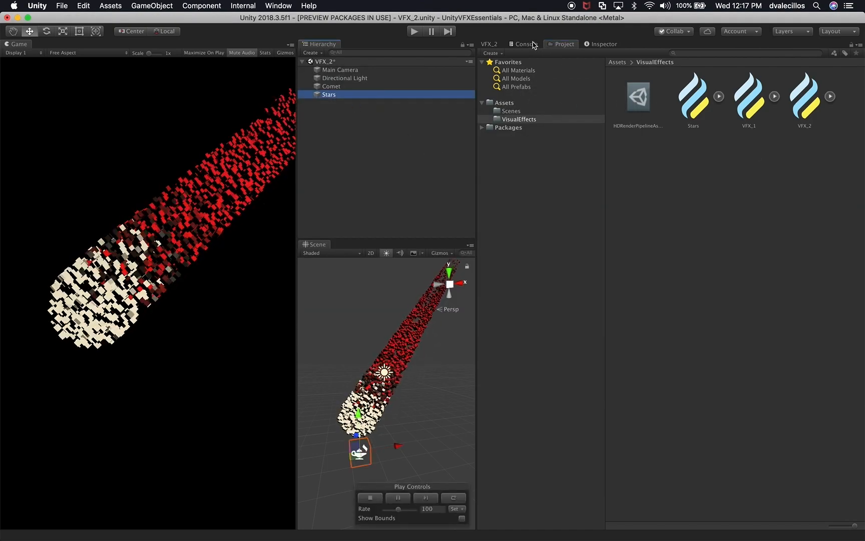
left_click(601, 43)
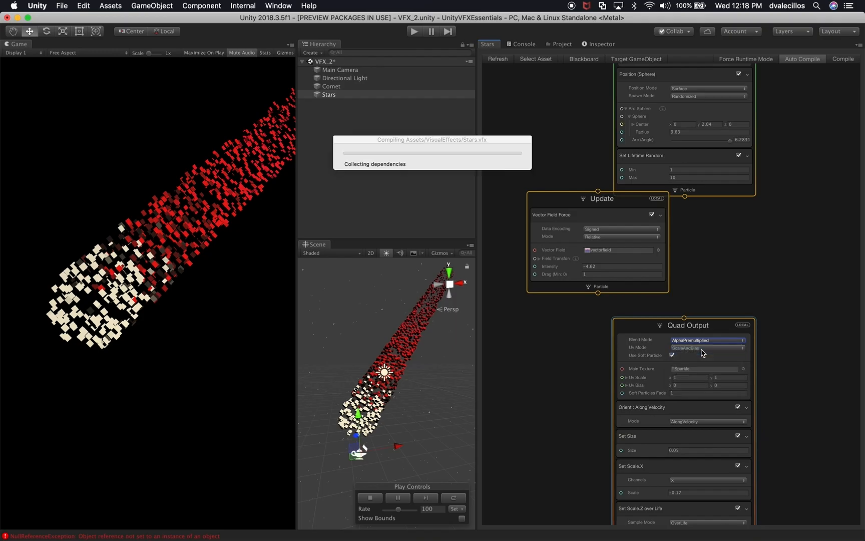
- Set the Stars Quad Output blend mode to Additive, then inspect Stars, Main Camera and Directional Light
left_click(706, 340)
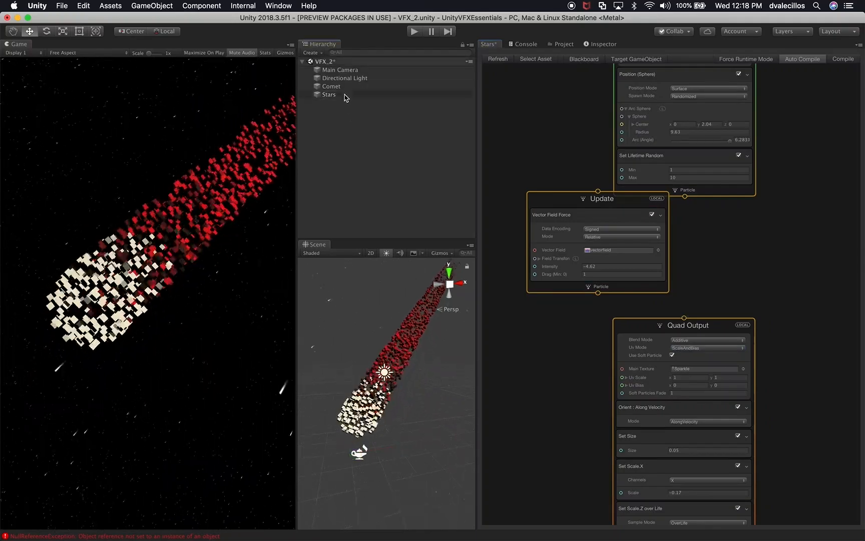
left_click(331, 86)
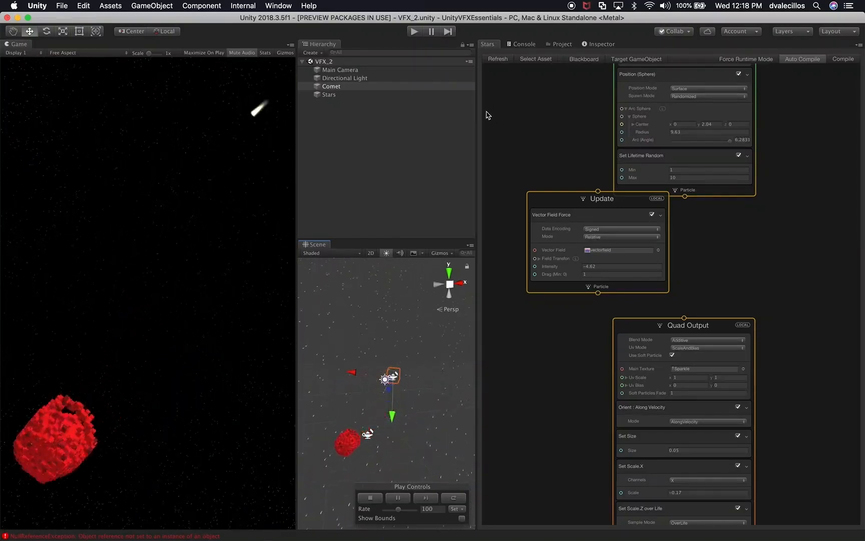
left_click(340, 70)
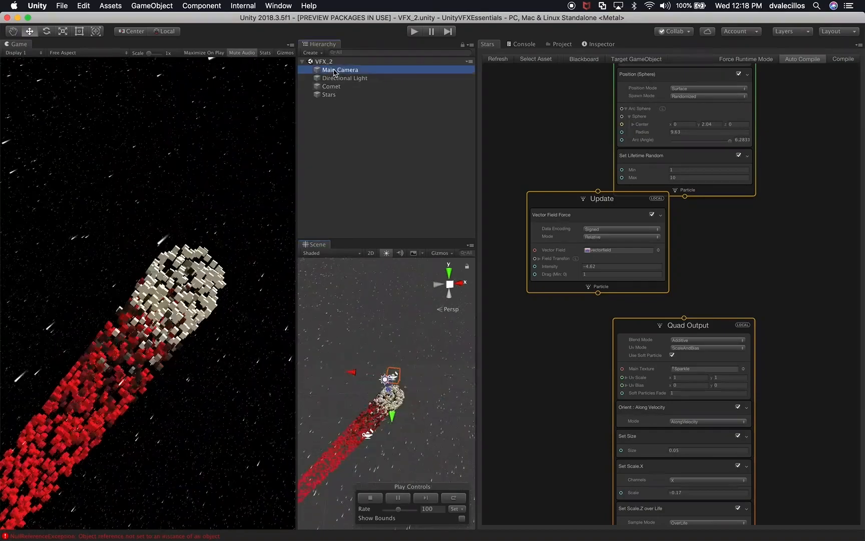
left_click(344, 78)
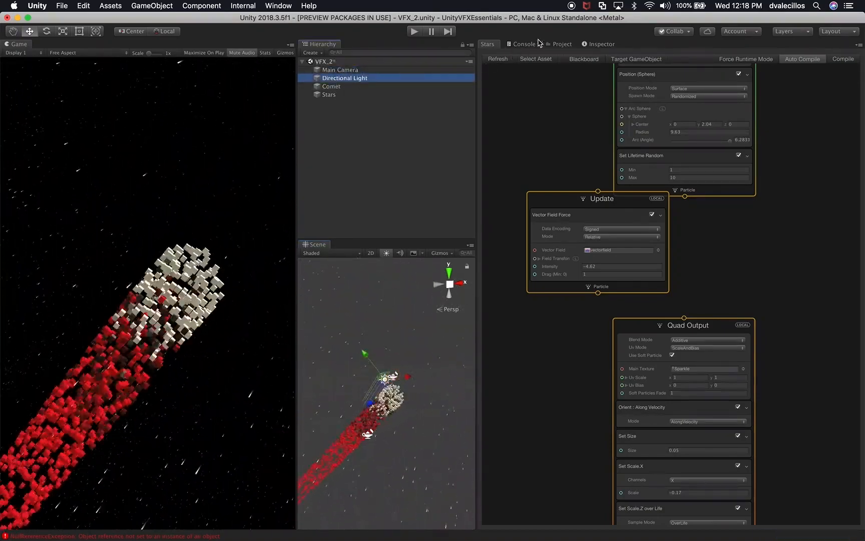
left_click(601, 43)
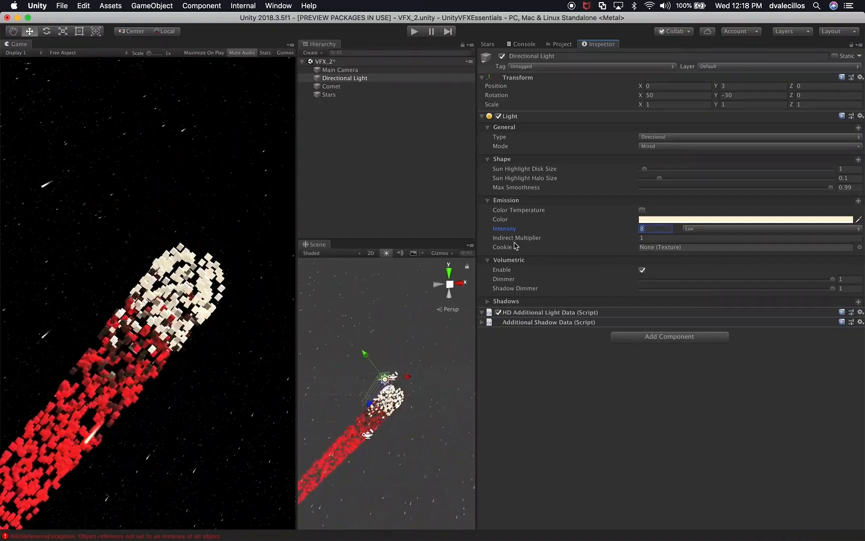
mouse_move(290, 232)
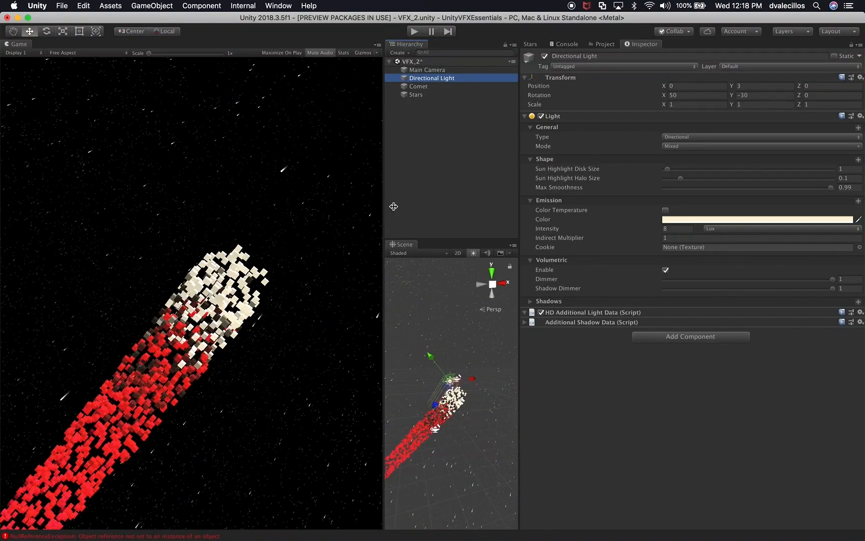
- Deselect the Directional Light, clear the console errors and return to the Inspector
left_click(430, 182)
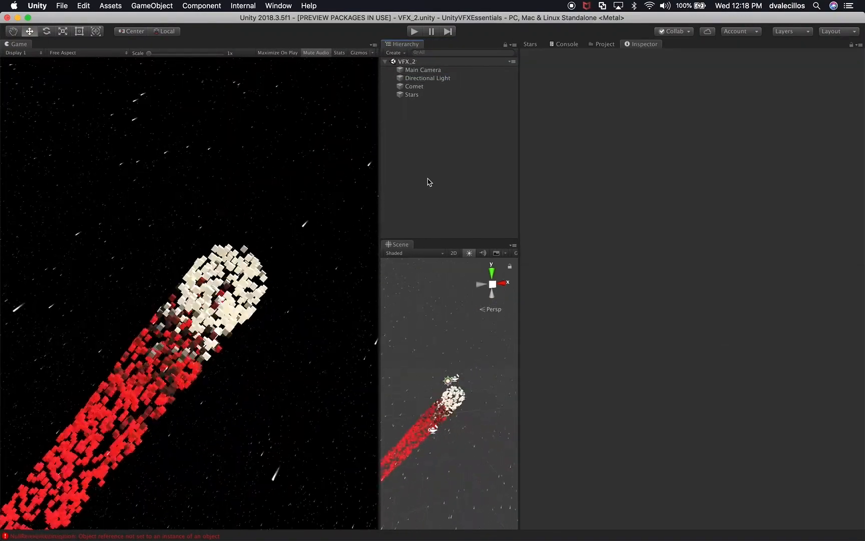
left_click(565, 44)
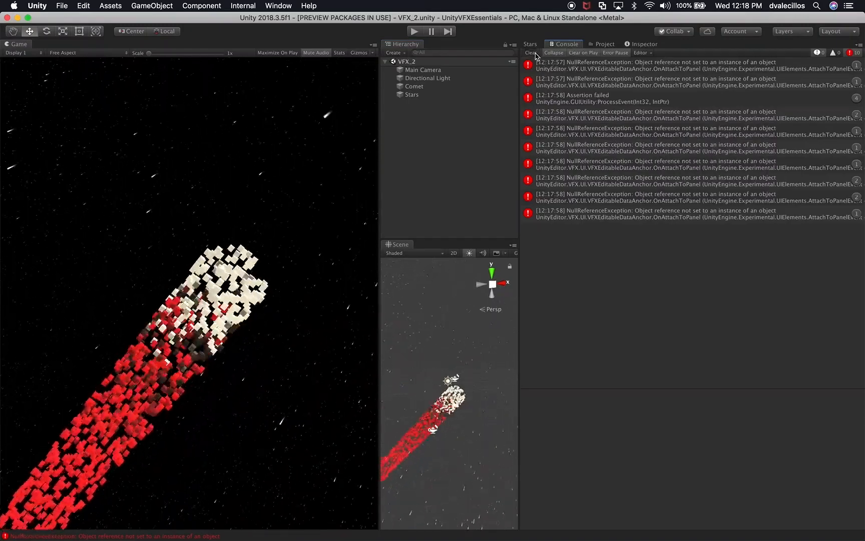
left_click(530, 52)
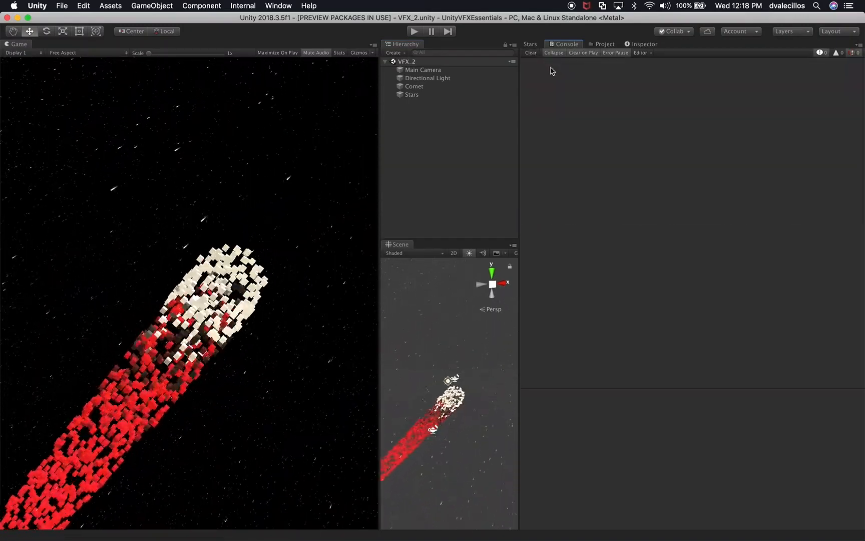
left_click(643, 44)
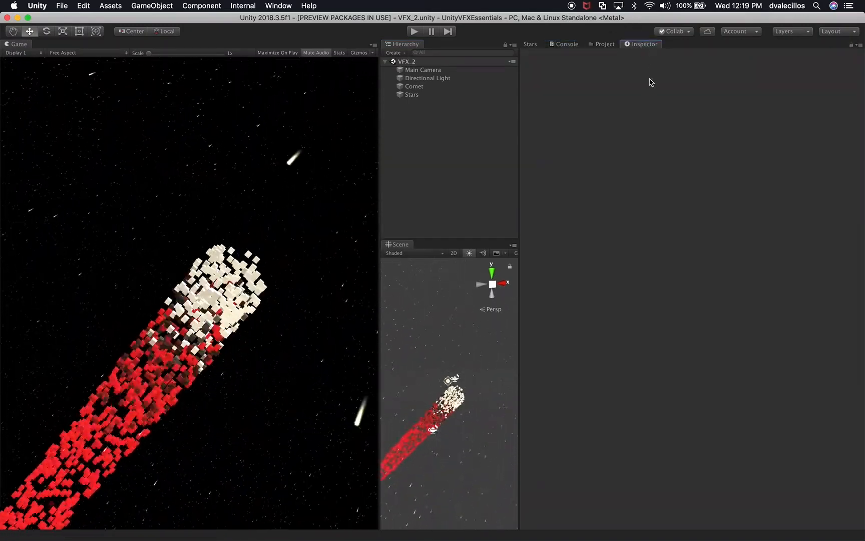
- Add a Post-process Layer and a Post-process Volume to the Main Camera
left_click(423, 70)
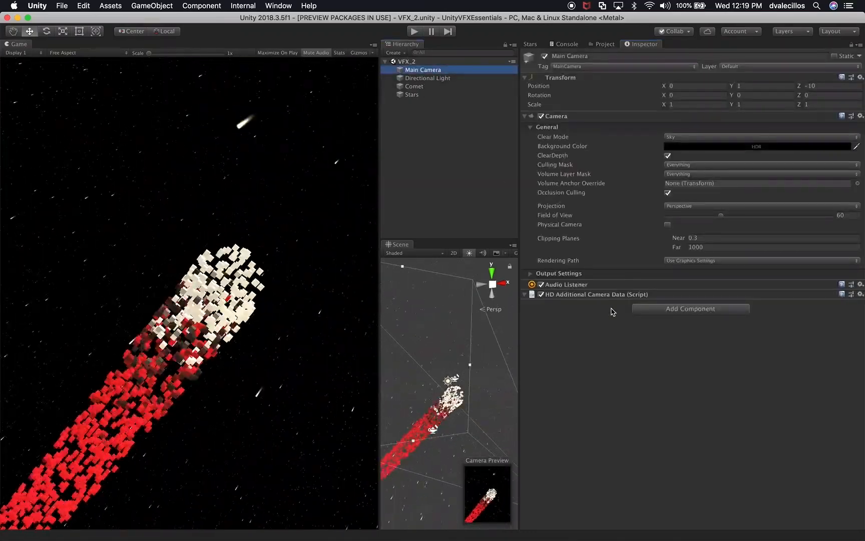
left_click(690, 308)
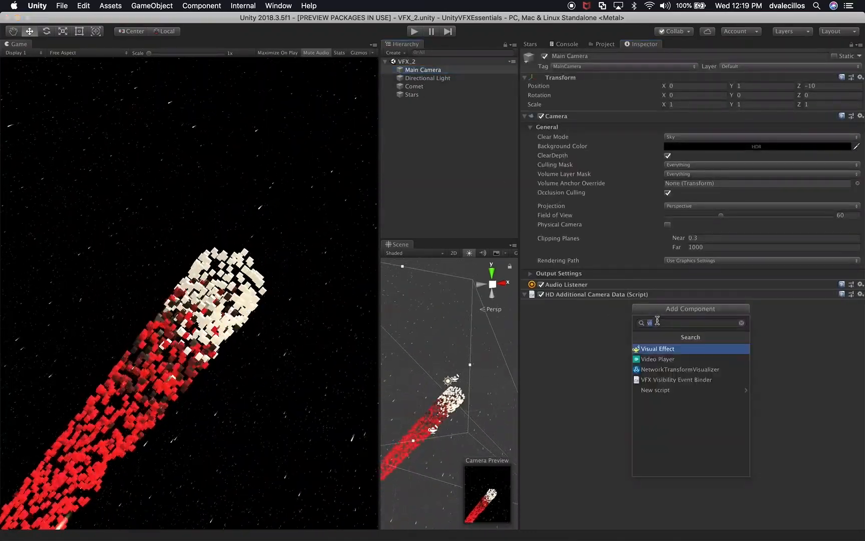
type("pos")
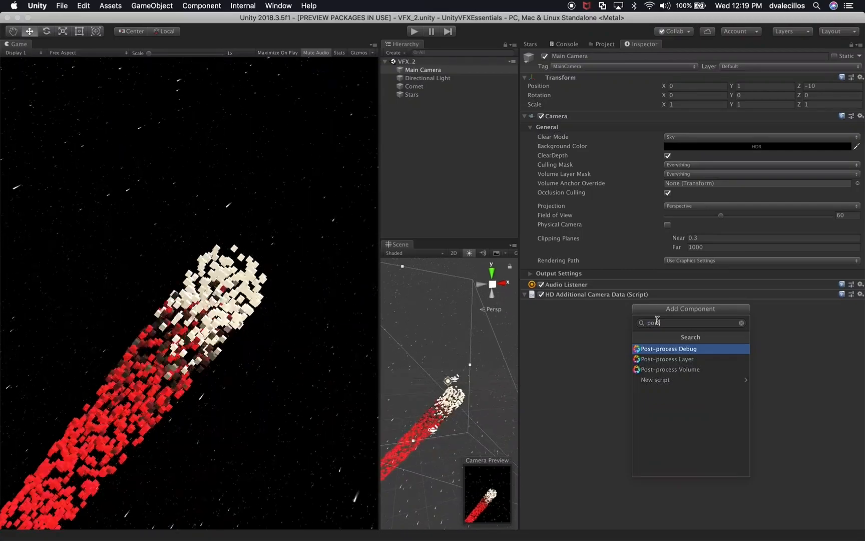
mouse_move(667, 359)
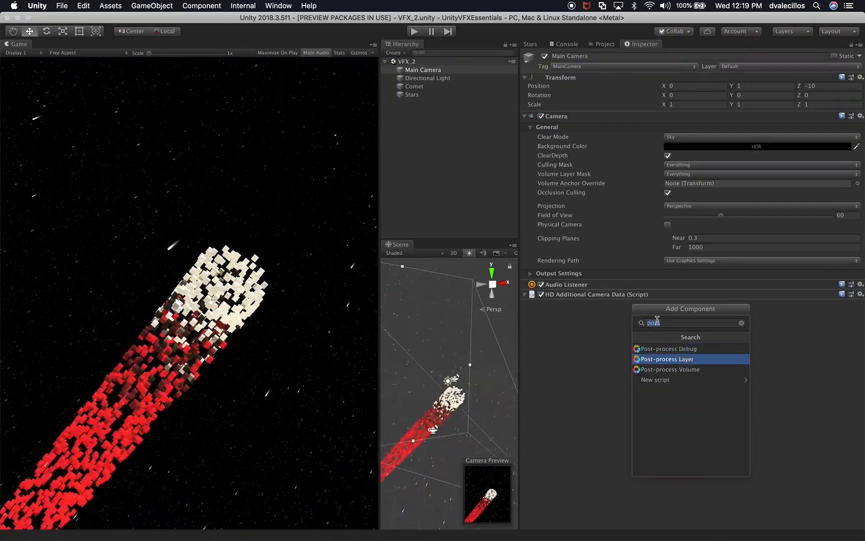
left_click(667, 359)
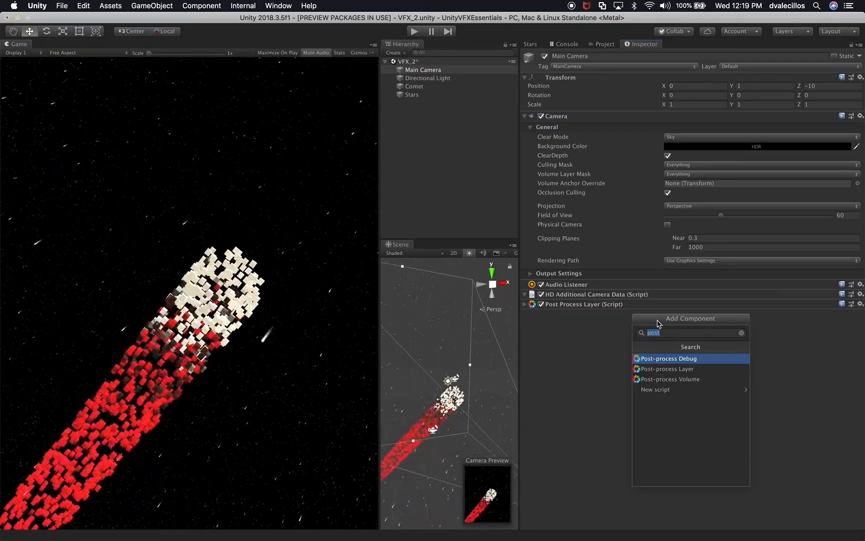
left_click(670, 379)
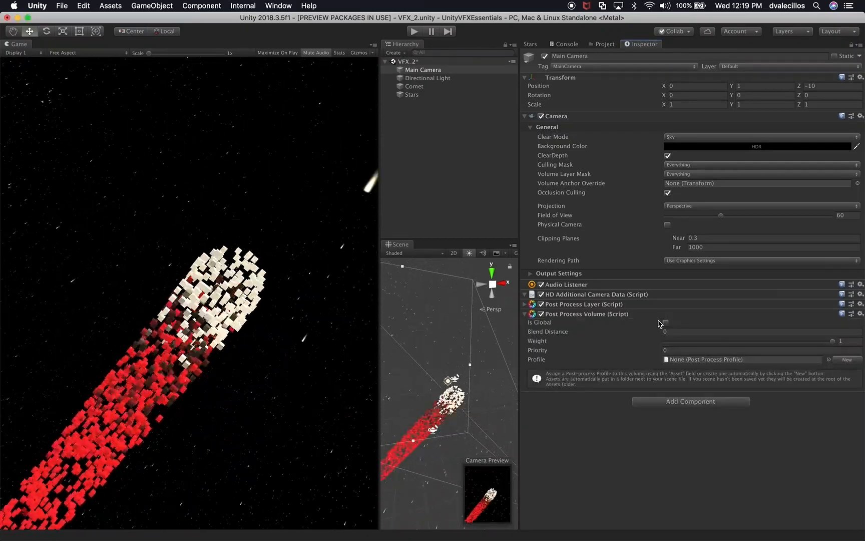
mouse_move(664, 323)
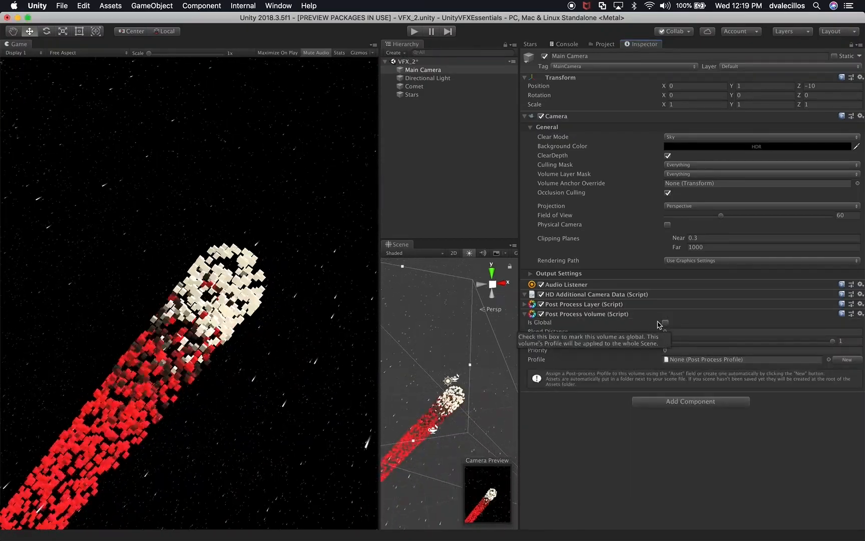
- Make the volume global with a new profile and set the layer to Everything
left_click(665, 322)
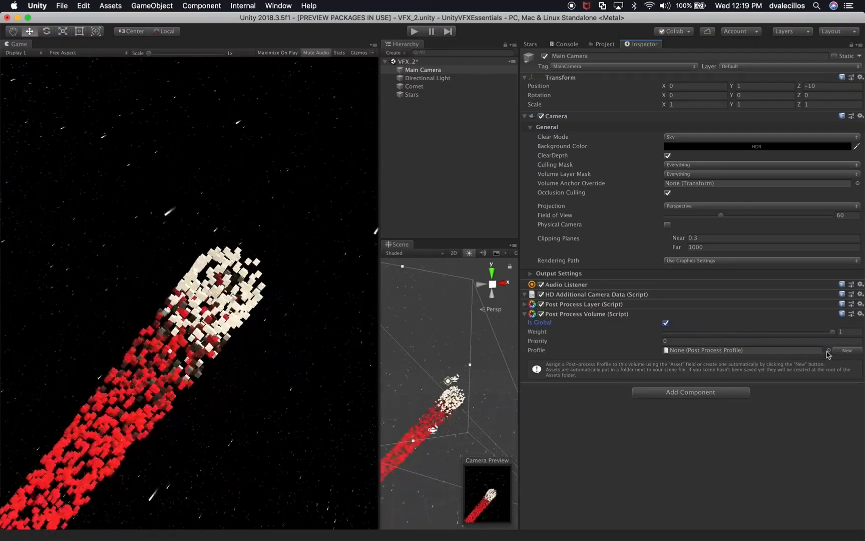
left_click(847, 350)
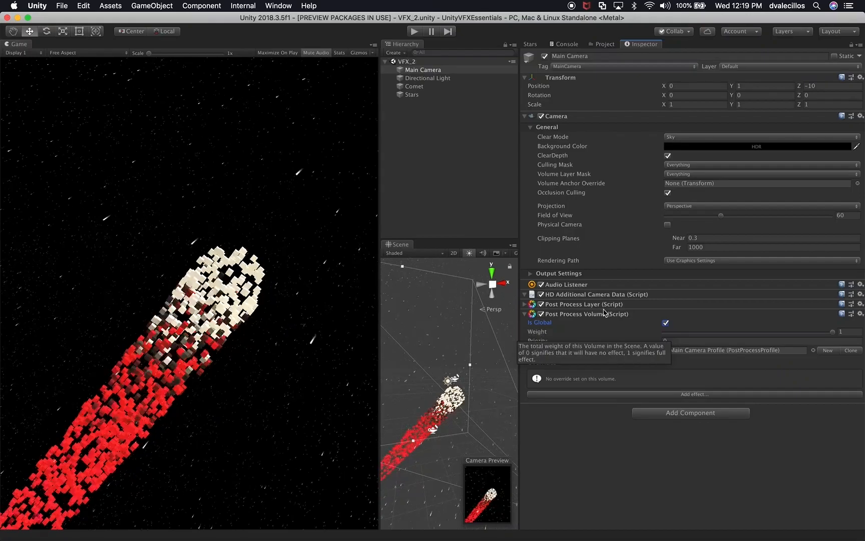
left_click(756, 331)
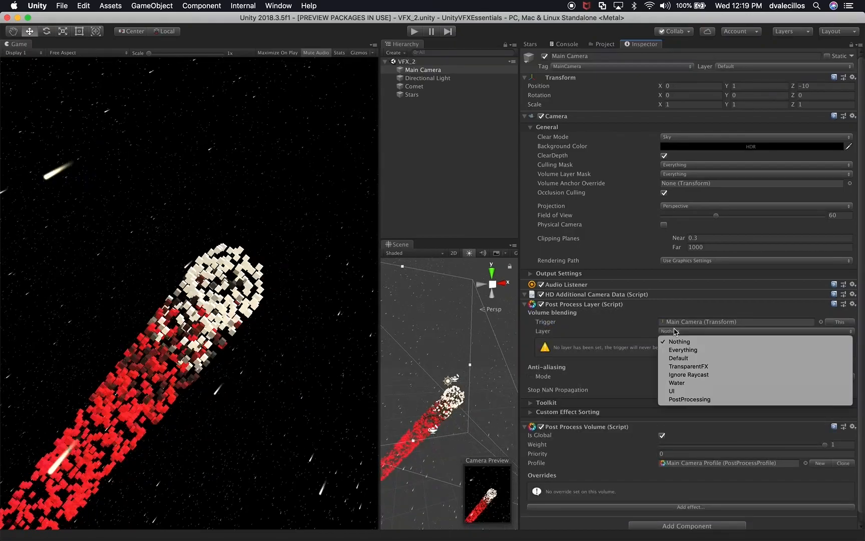
left_click(682, 349)
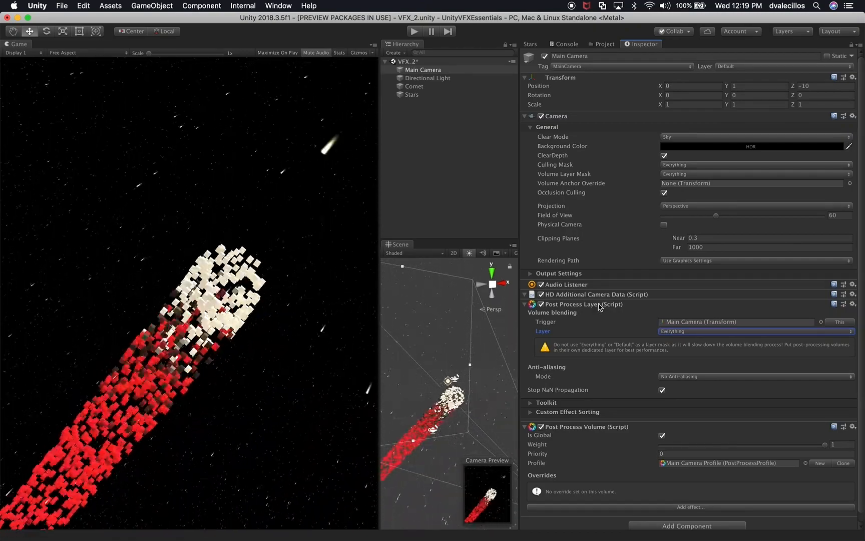
left_click(530, 304)
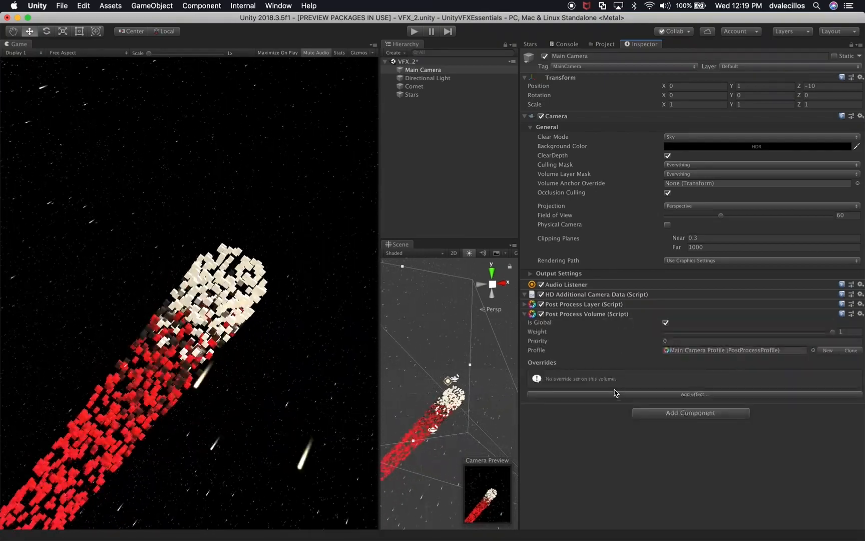
- Inspect the Stars and Comet effects, then reselect the Main Camera
left_click(411, 94)
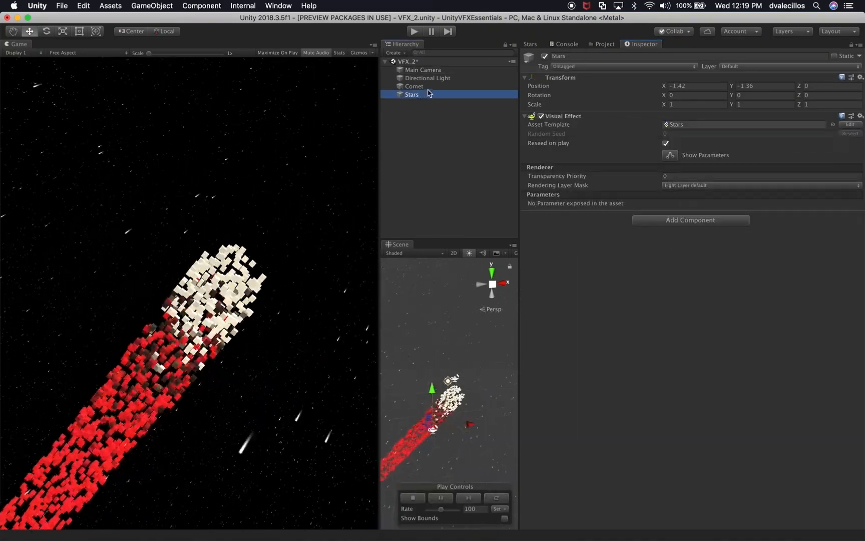
left_click(414, 86)
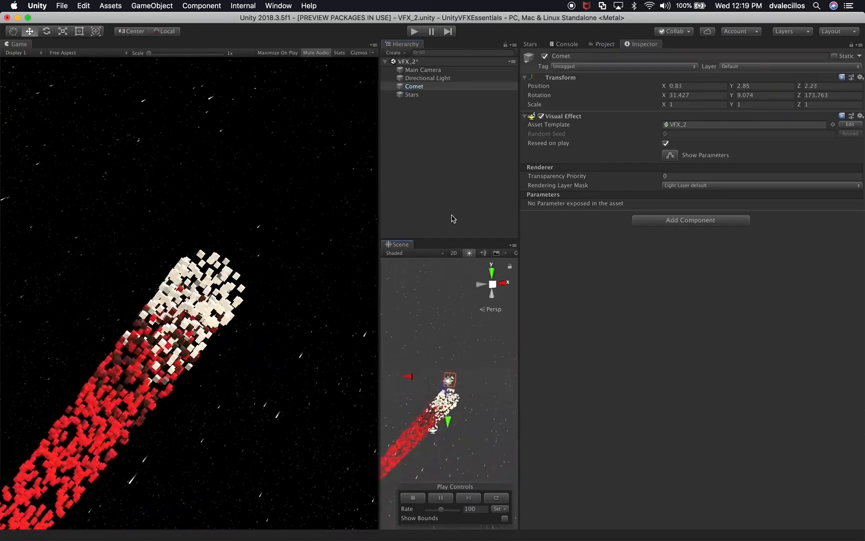
left_click(423, 70)
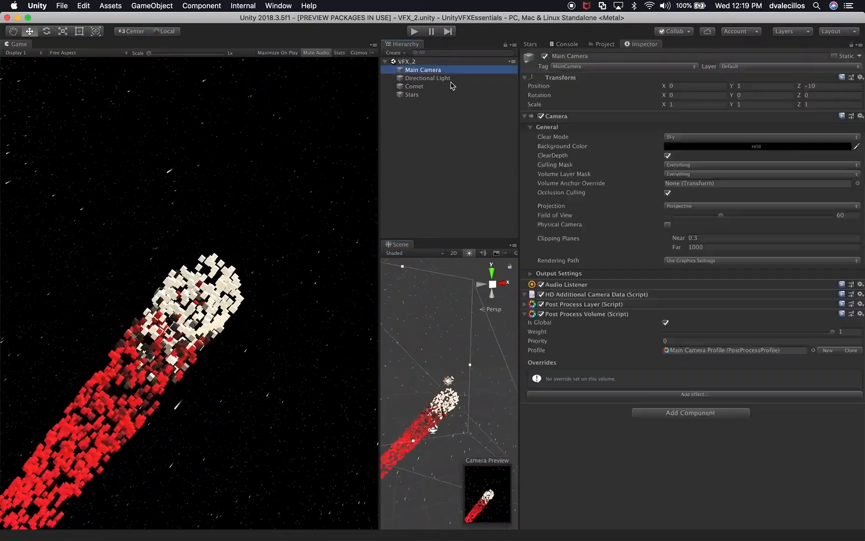
- Add a Unity Bloom override with intensity 1.86 and threshold 0.84, then collapse it
left_click(694, 394)
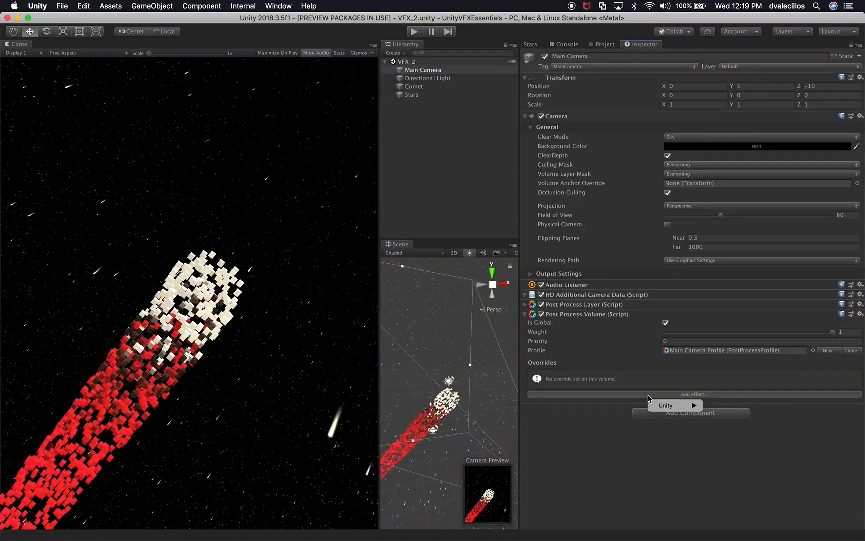
left_click(664, 406)
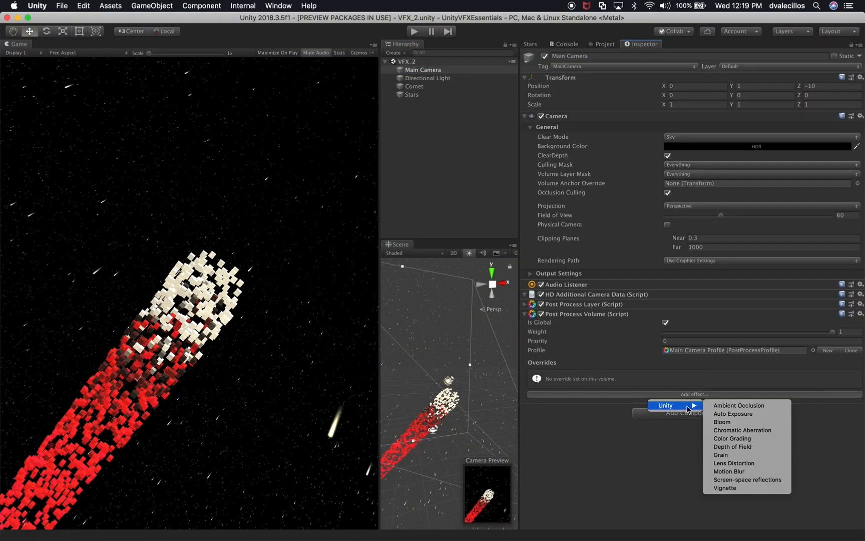
left_click(721, 422)
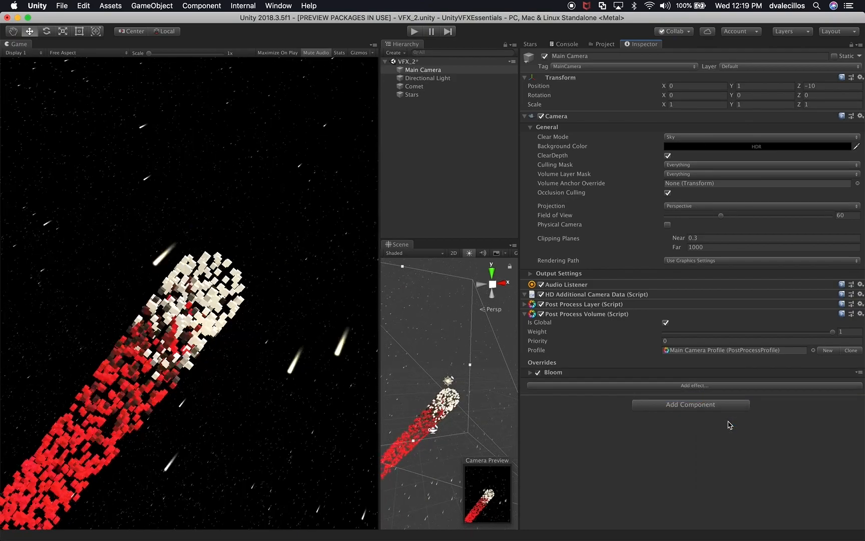
left_click(552, 372)
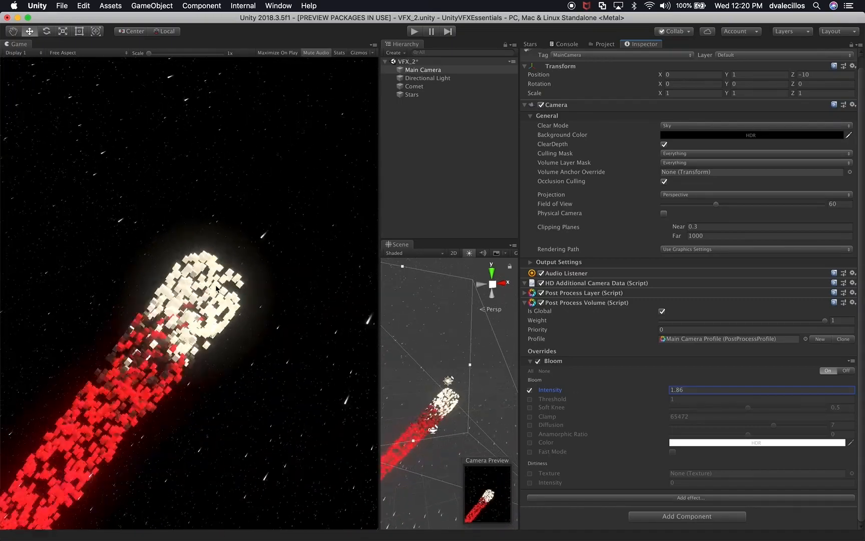
mouse_move(356, 323)
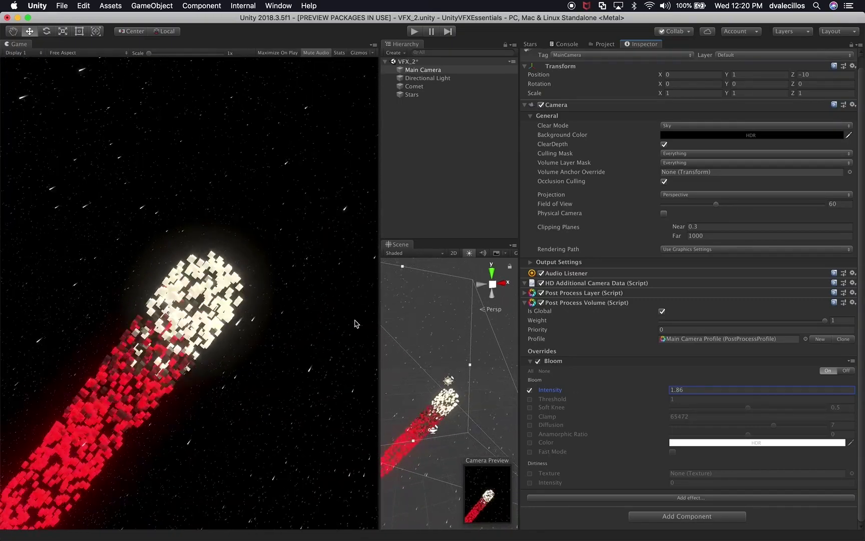
left_click(530, 399)
type("0.9")
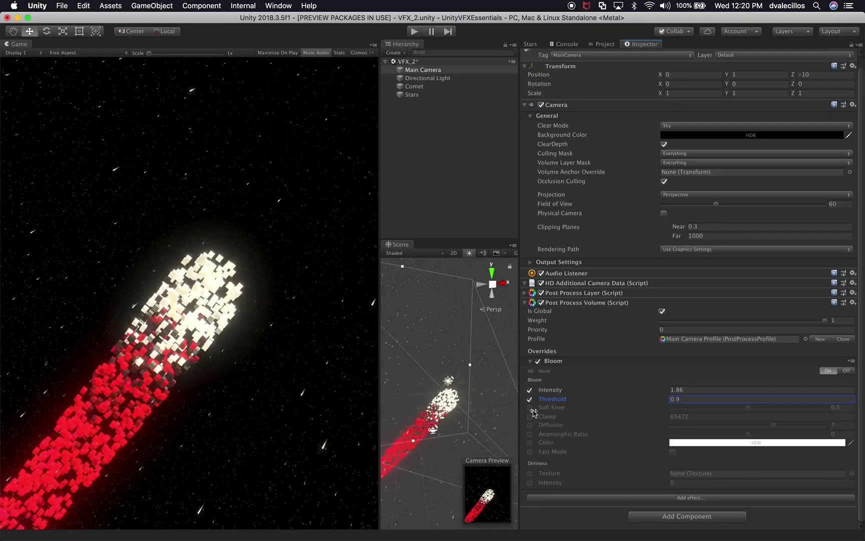
mouse_move(530, 407)
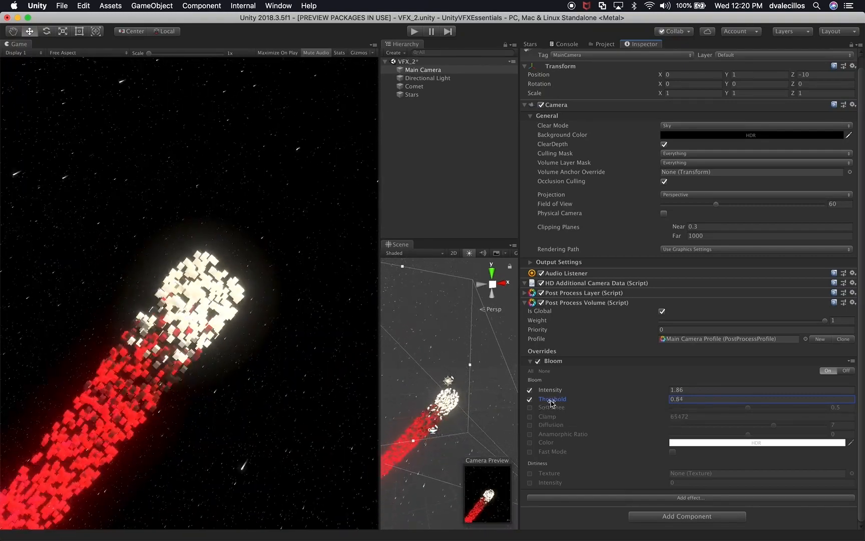
left_click(529, 361)
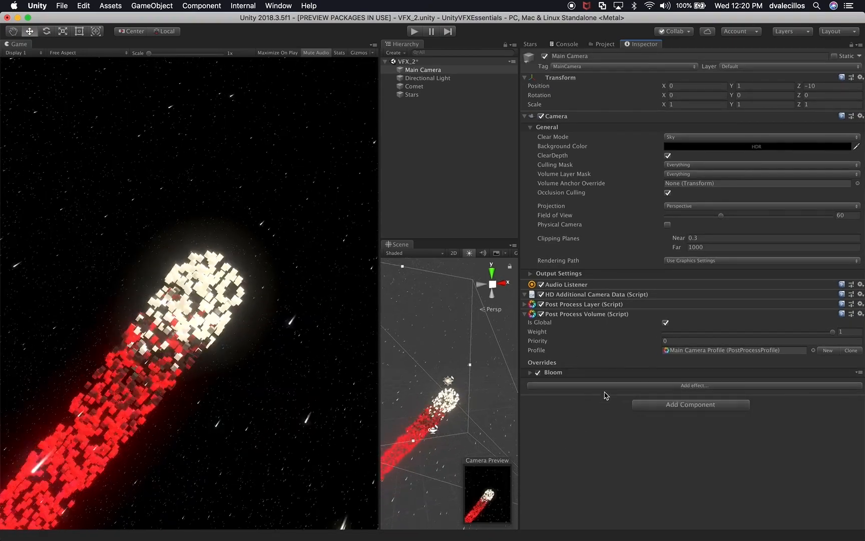
- Add a Vignette override with intensity 0.58 and colour 3D3D3D, then collapse it
left_click(693, 385)
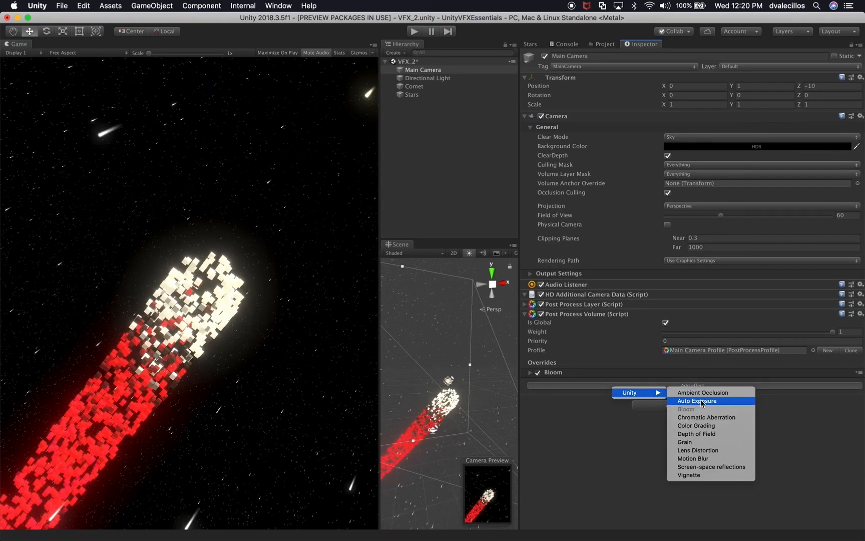
mouse_move(697, 433)
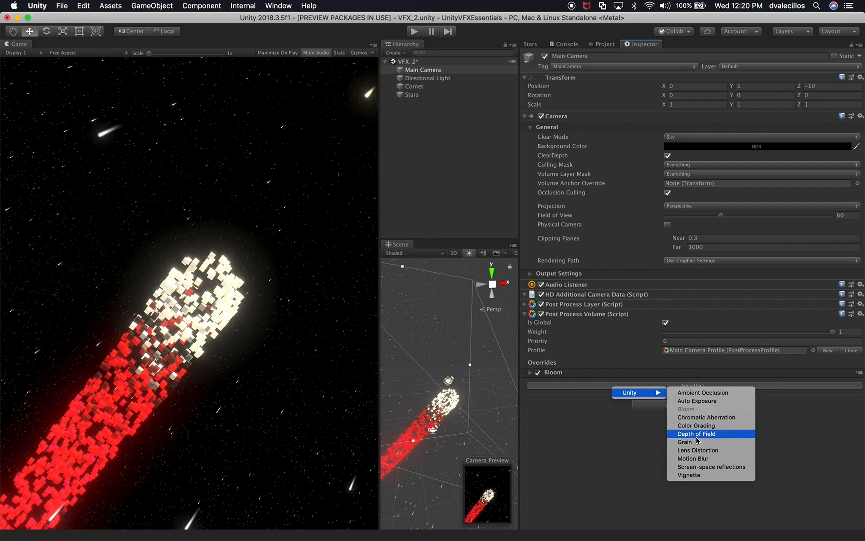
mouse_move(698, 450)
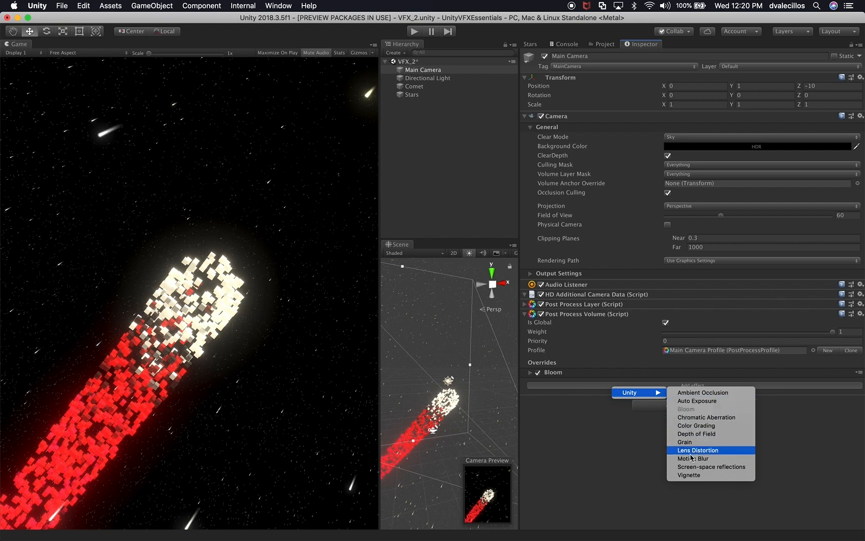
mouse_move(689, 475)
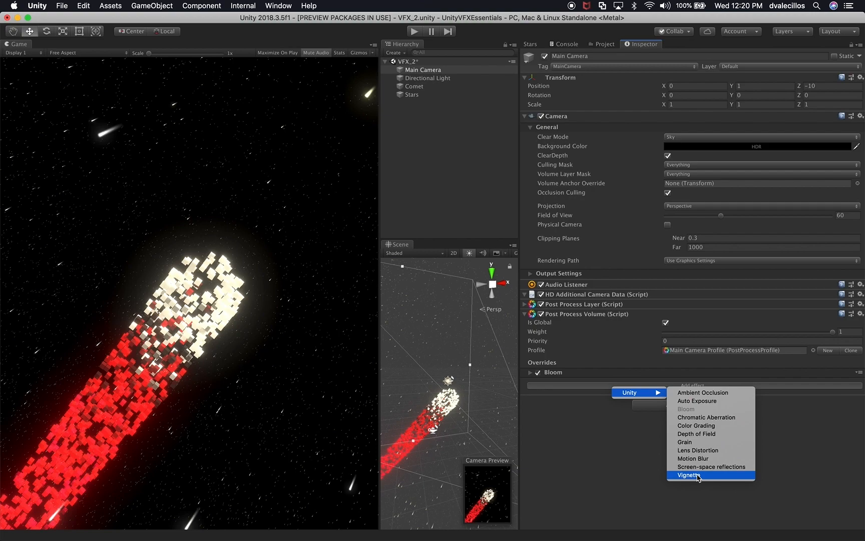
left_click(688, 475)
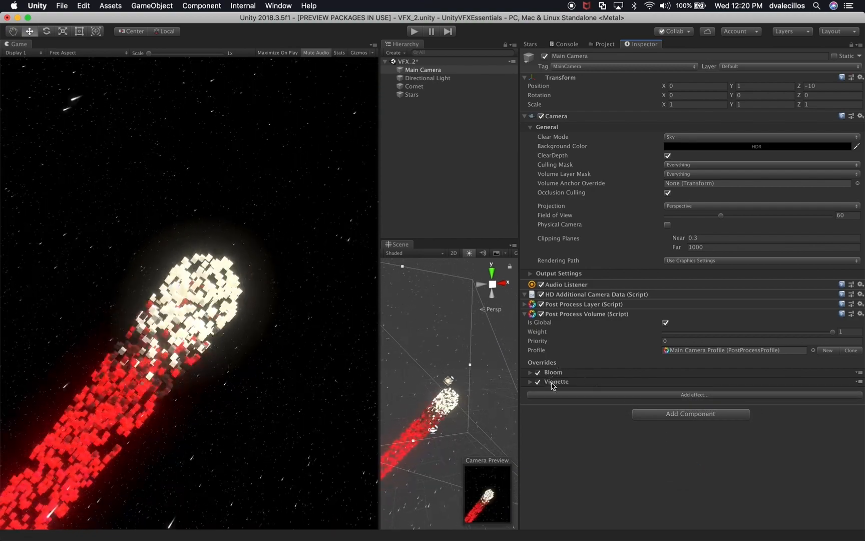
left_click(555, 382)
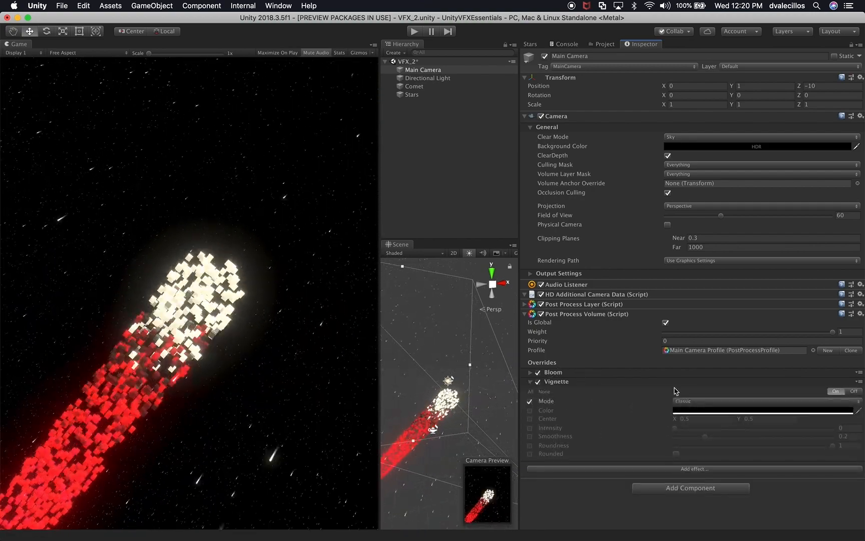
left_click(529, 428)
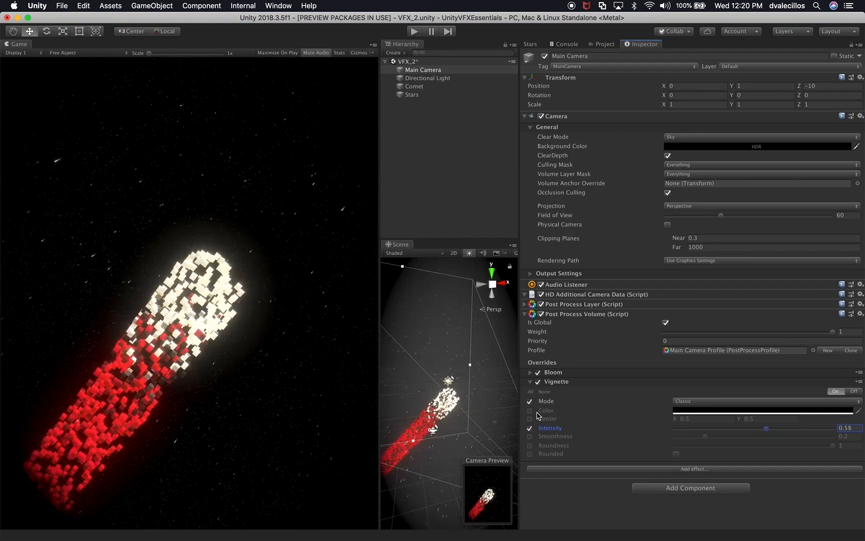
left_click(530, 411)
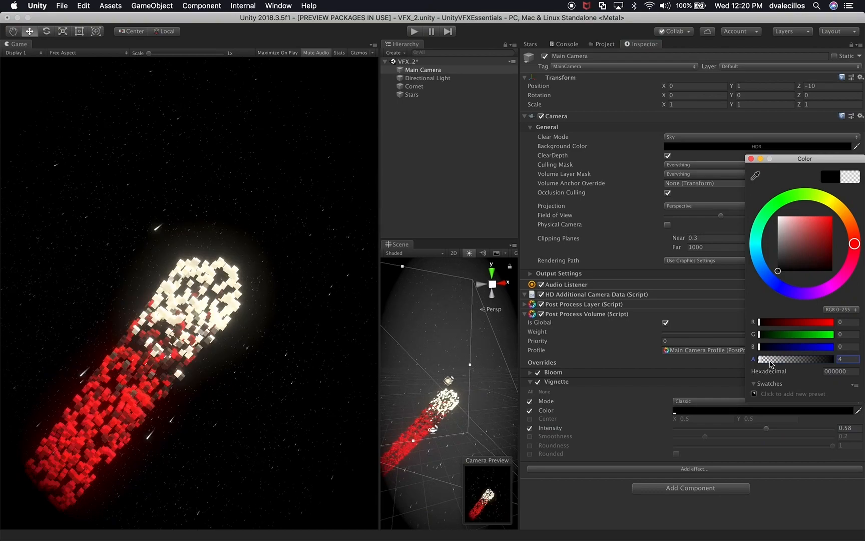
left_click(777, 245)
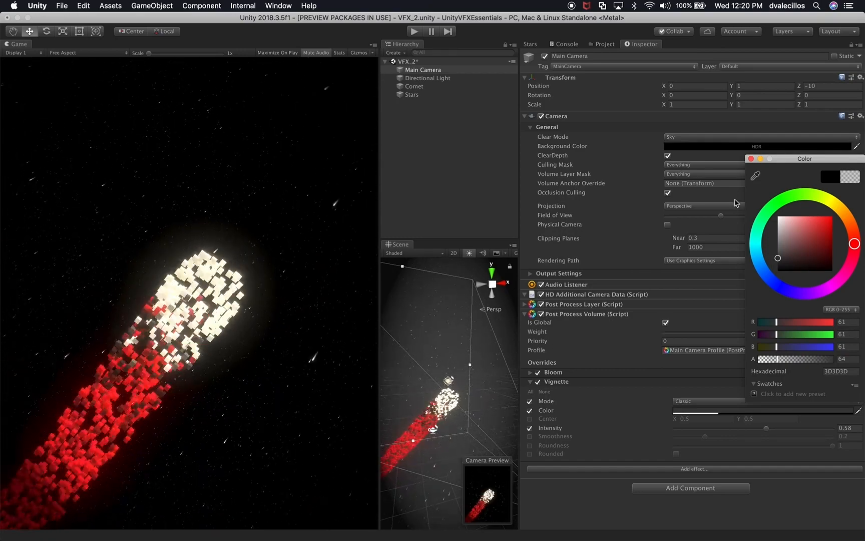
left_click(751, 159)
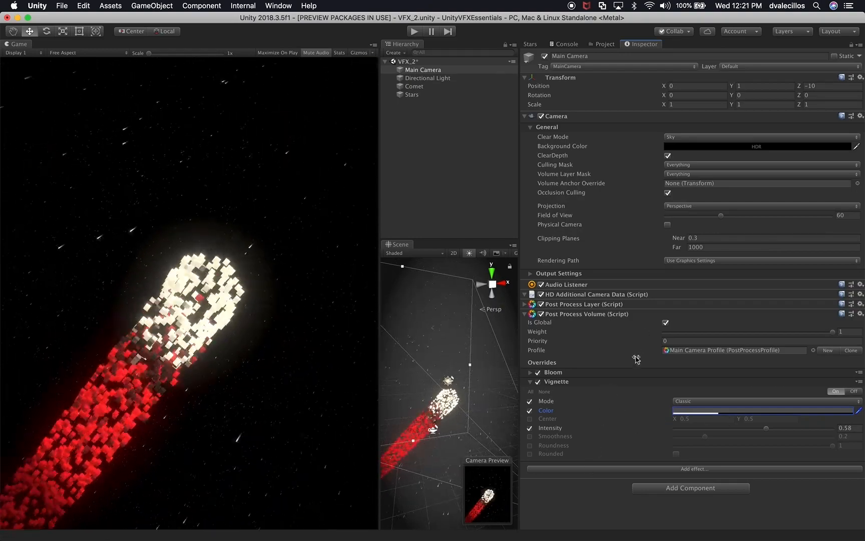
left_click(530, 382)
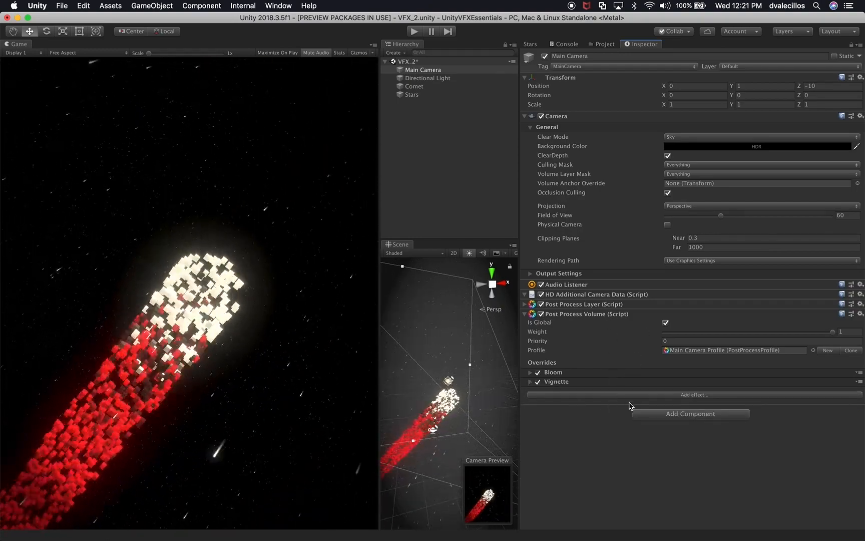
- Reselect the Main Camera and retune Bloom to intensity 0.78, threshold 0.87
left_click(530, 372)
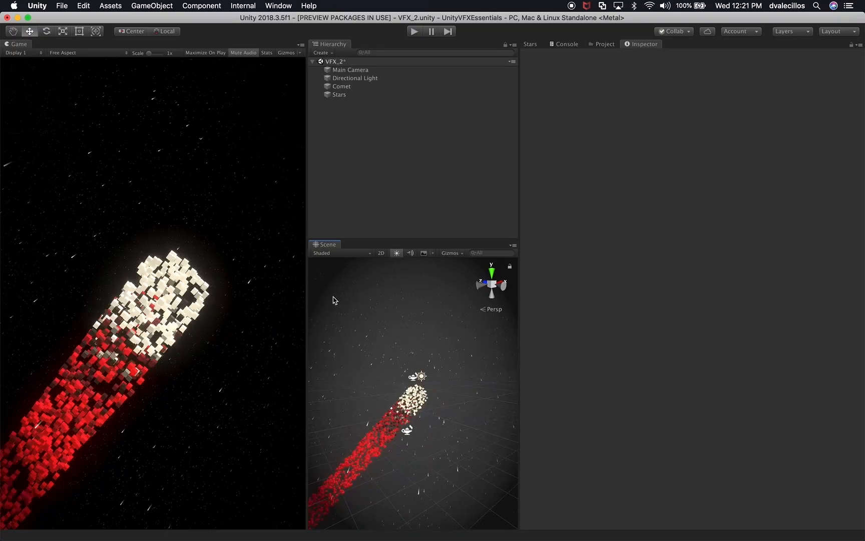
mouse_move(437, 302)
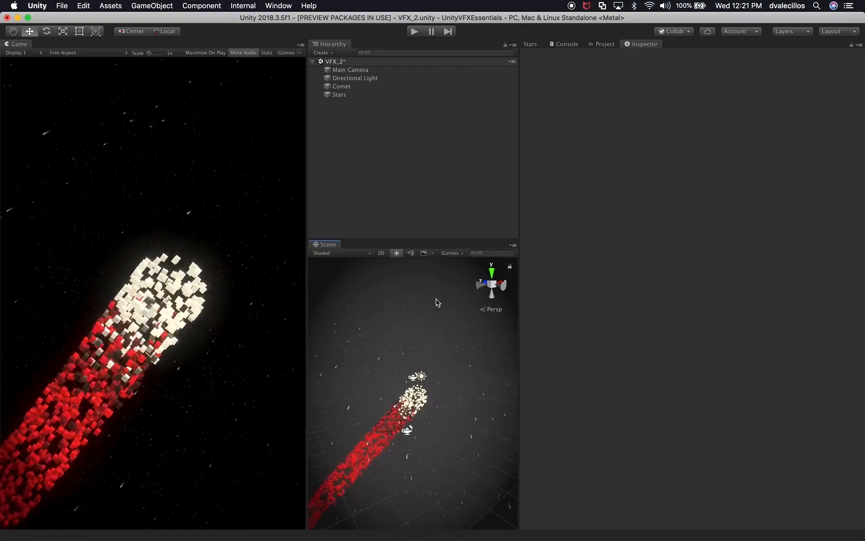
left_click(350, 70)
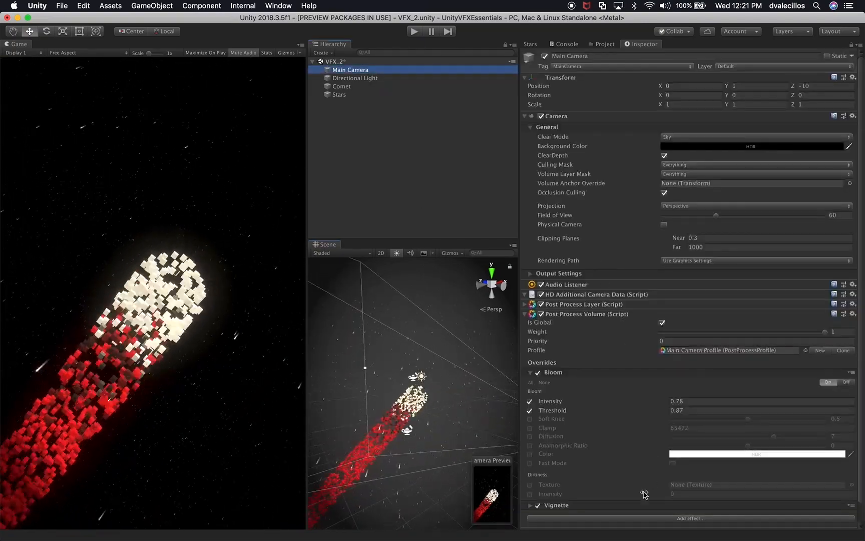
left_click(529, 372)
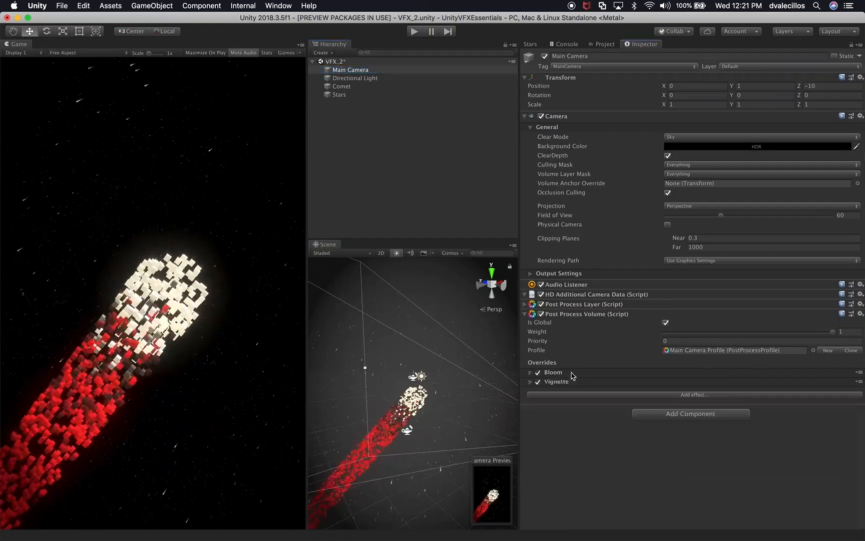
- Add a Chromatic Aberration override with intensity 1 to the volume
left_click(693, 394)
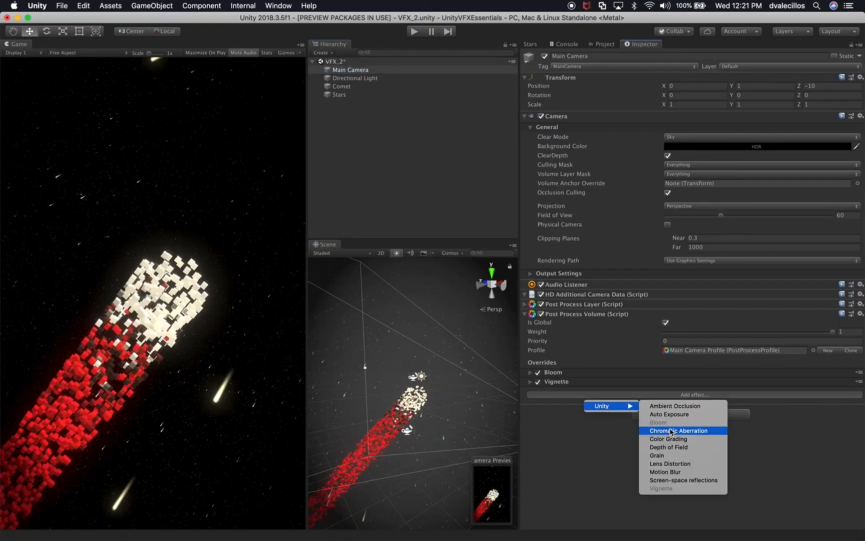
left_click(679, 430)
type("1")
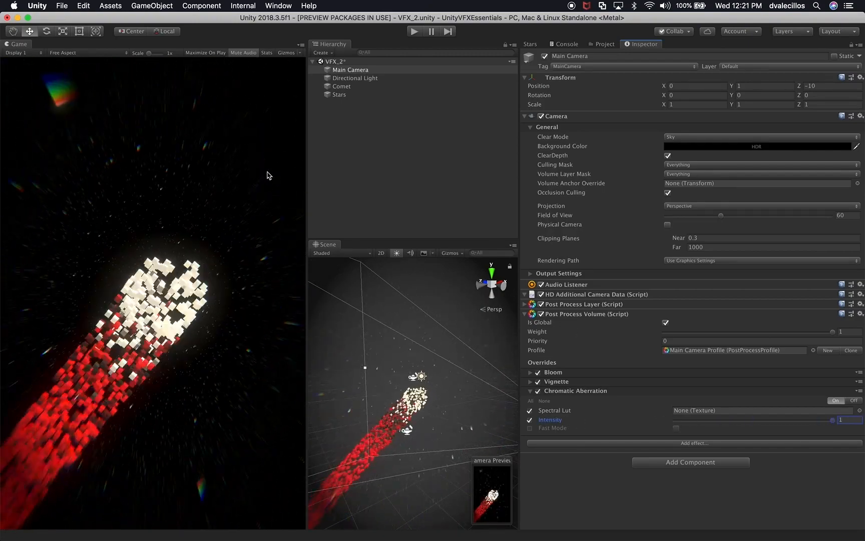
mouse_move(643, 439)
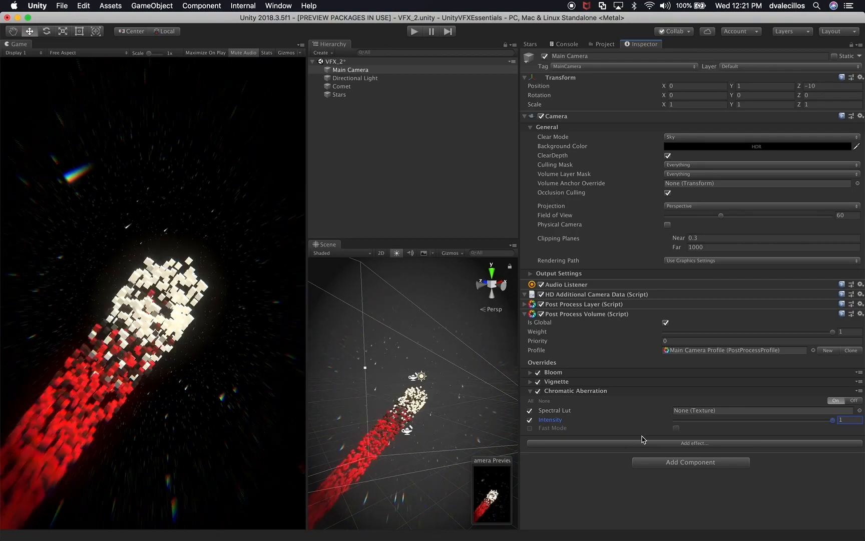